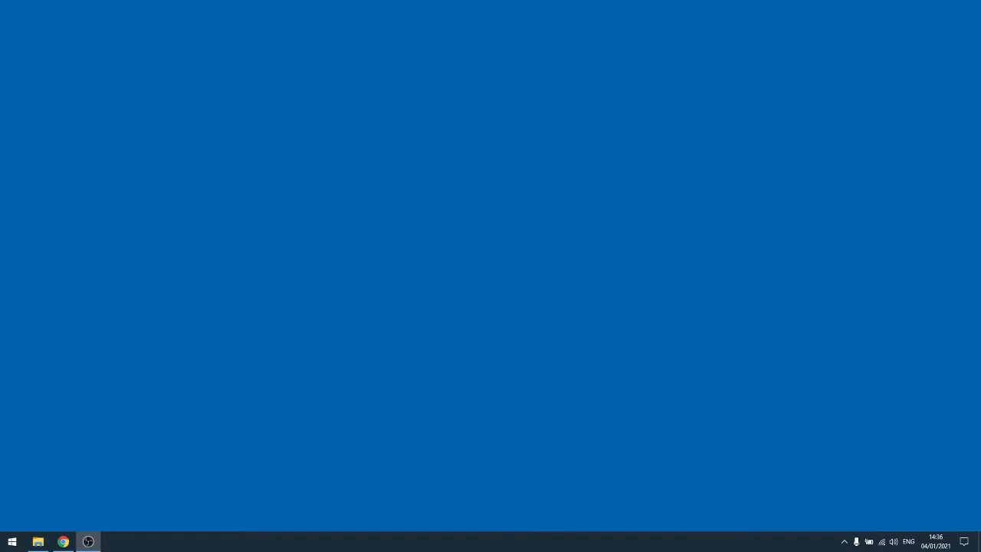
{"action": "mouse_move", "coordinate": [25, 509]}
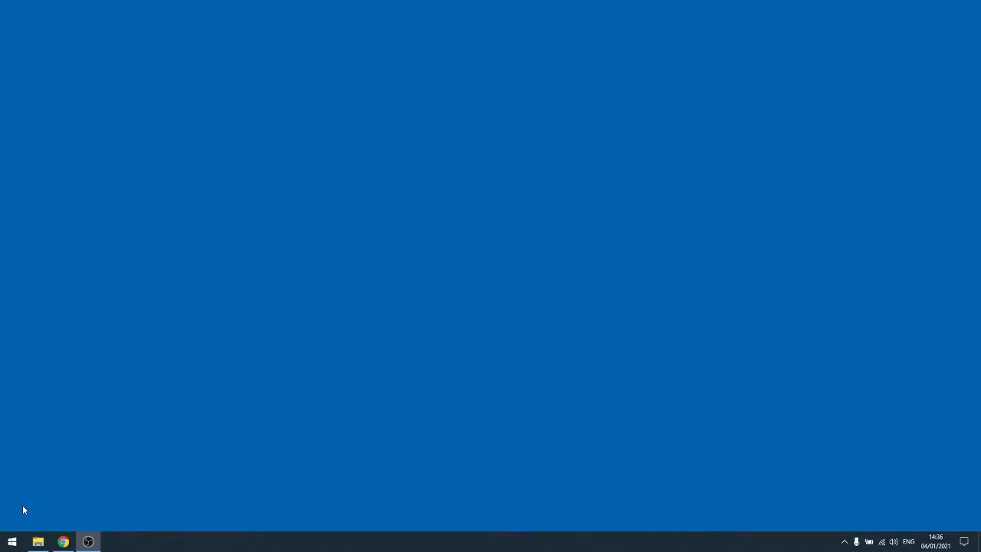
Launch Windows PowerShell, check Get-Host shows version 5.1, and see wsl is not recognized.
{"action": "left_click", "coordinate": [113, 541]}
{"action": "type", "text": "Get-Host"}
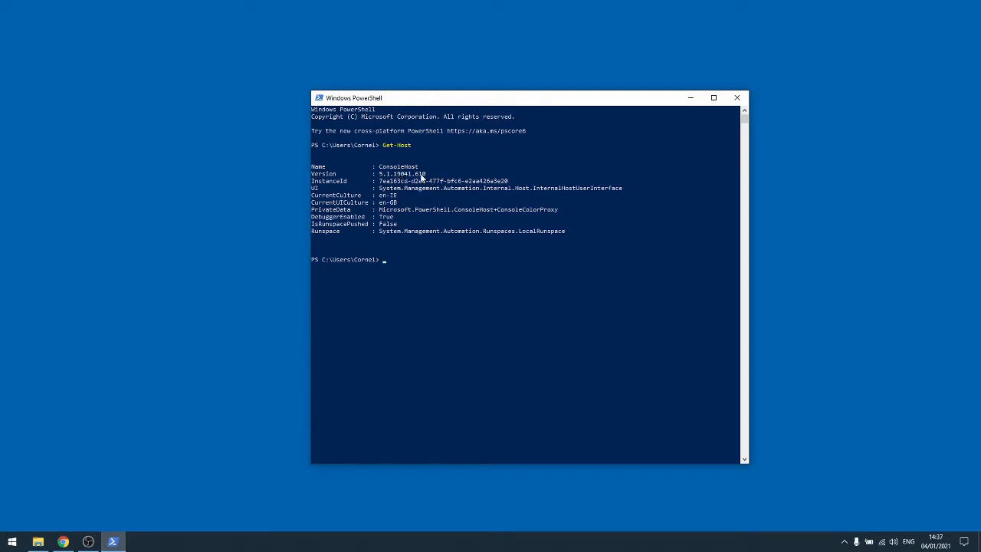
{"action": "type", "text": "wsl"}
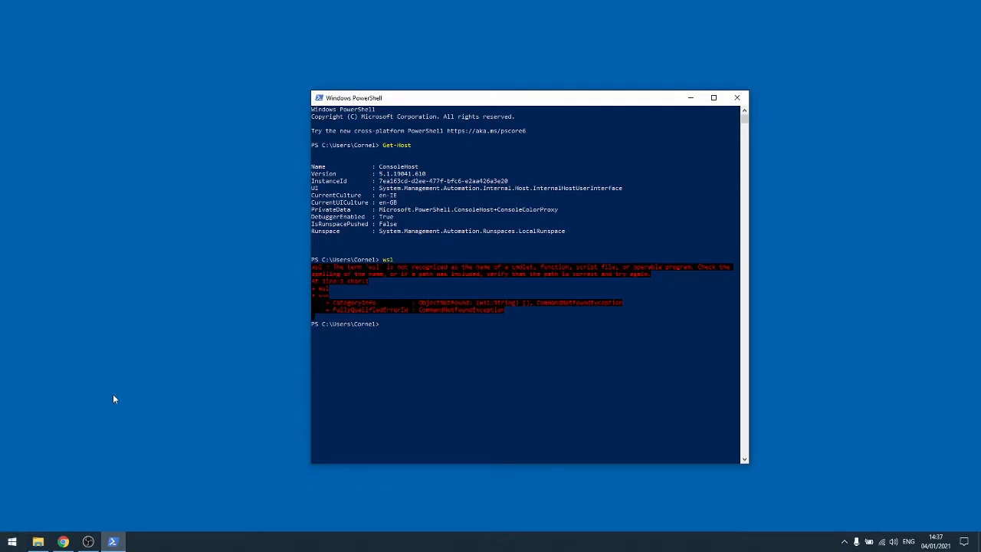
Turn on Hyper-V and Windows Subsystem for Linux in Windows Features and apply.
{"action": "type", "text": "add remove"}
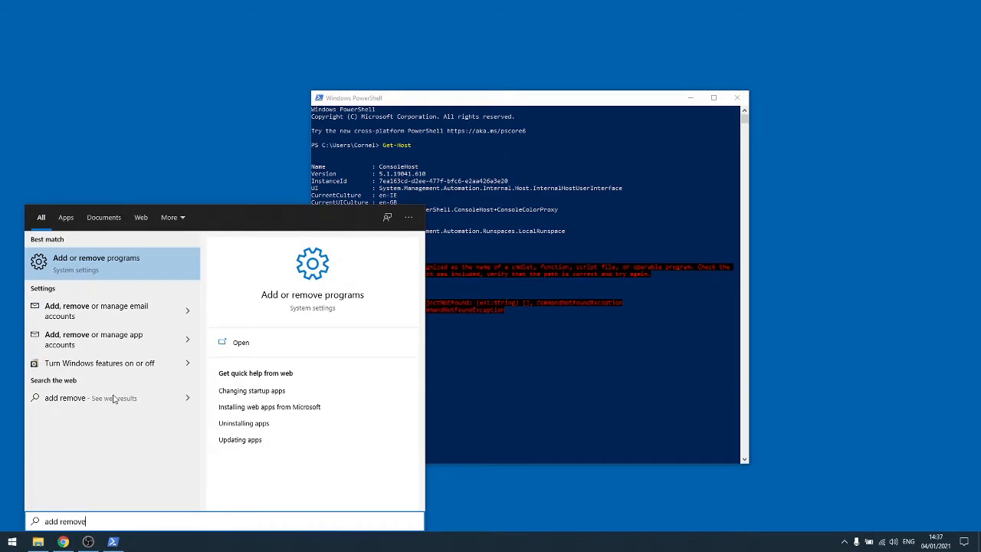
{"action": "left_click", "coordinate": [100, 362]}
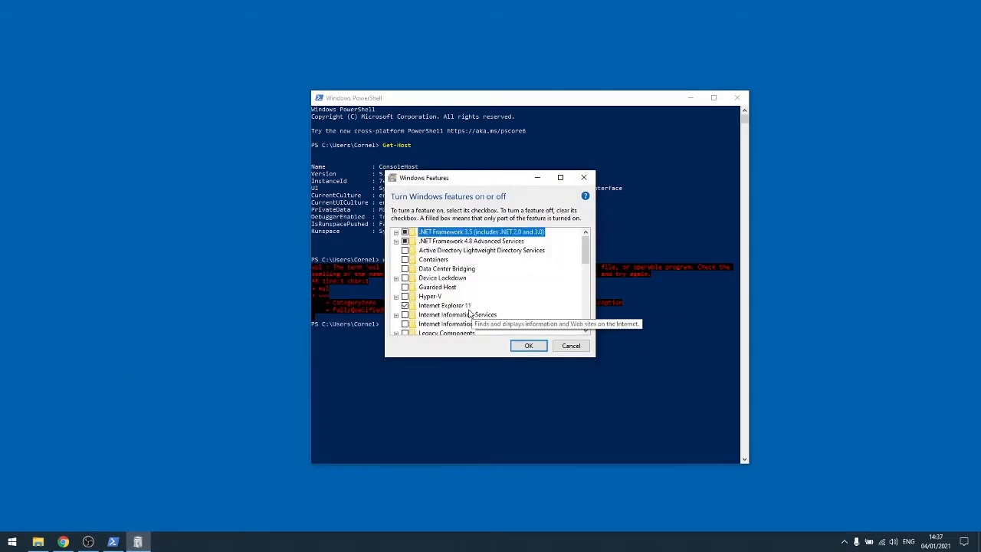
{"action": "scroll", "scroll_direction": "down", "scroll_amount": 3}
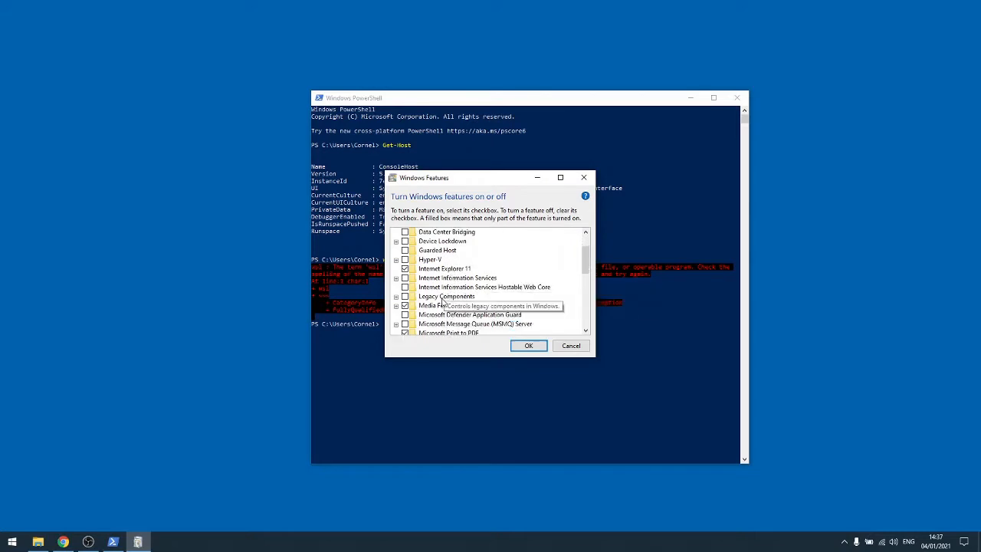
{"action": "mouse_move", "coordinate": [429, 259]}
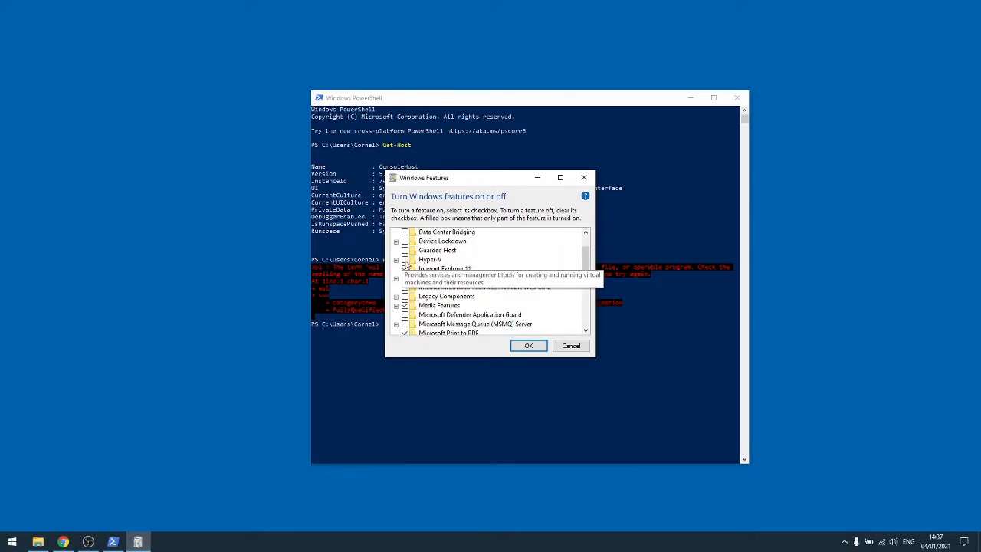
{"action": "left_click", "coordinate": [396, 258]}
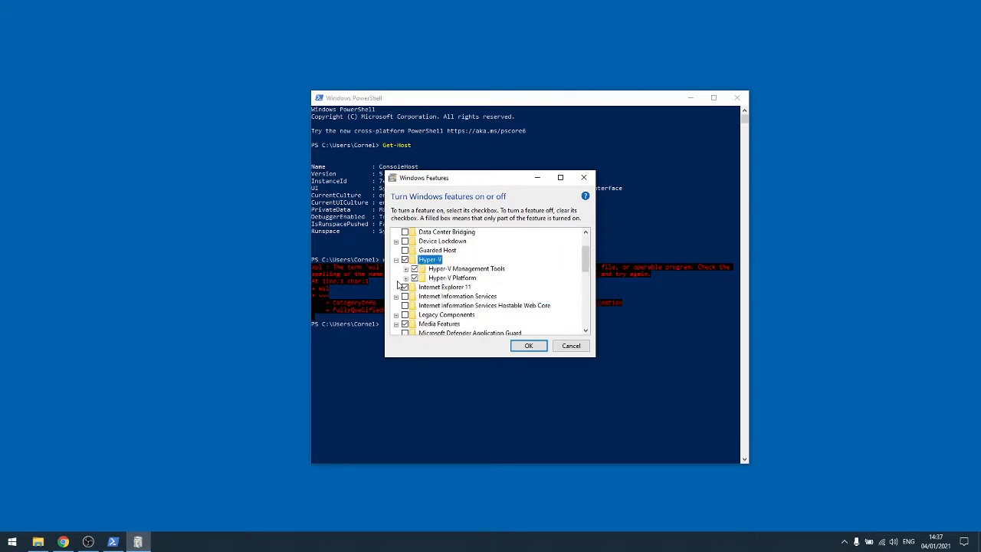
{"action": "scroll", "scroll_direction": "down", "scroll_amount": 3}
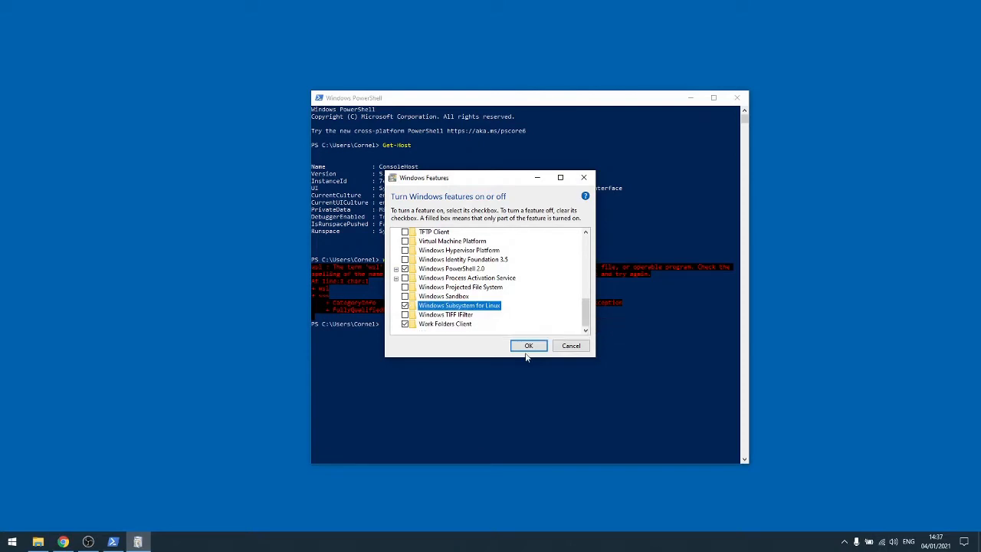
{"action": "left_click", "coordinate": [527, 346]}
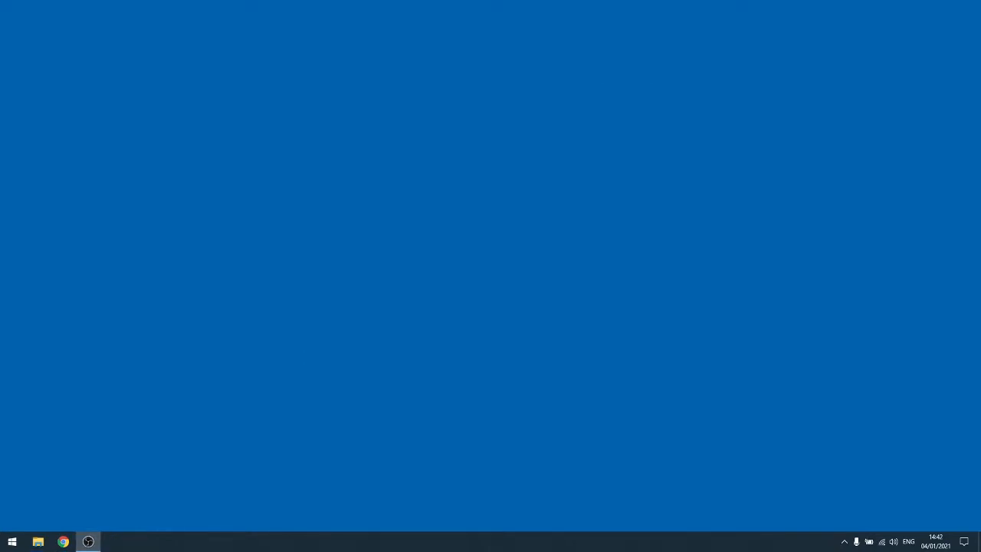
{"action": "mouse_move", "coordinate": [11, 541]}
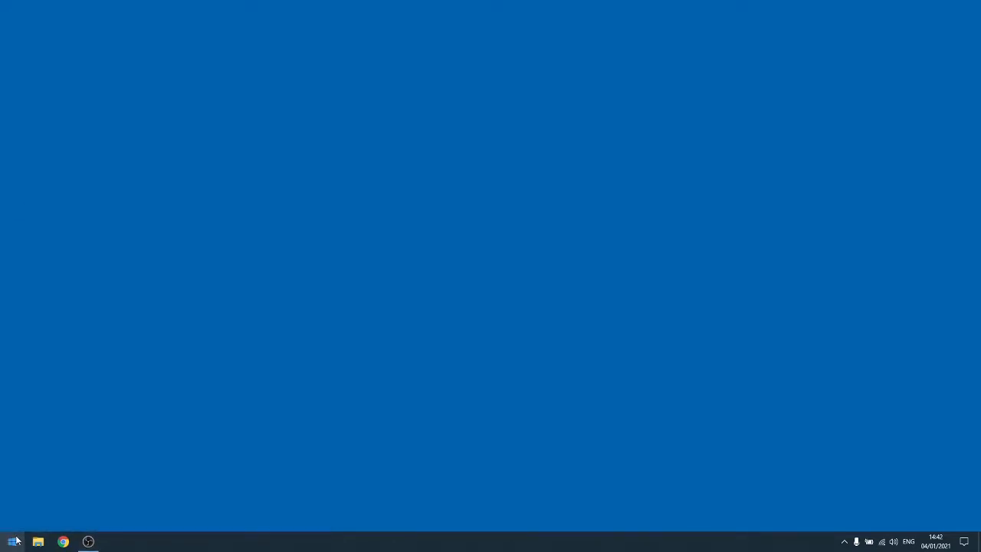
Run wsl -l -v, then wsl --set-default-version 2, which requests a kernel update.
{"action": "left_click", "coordinate": [88, 541]}
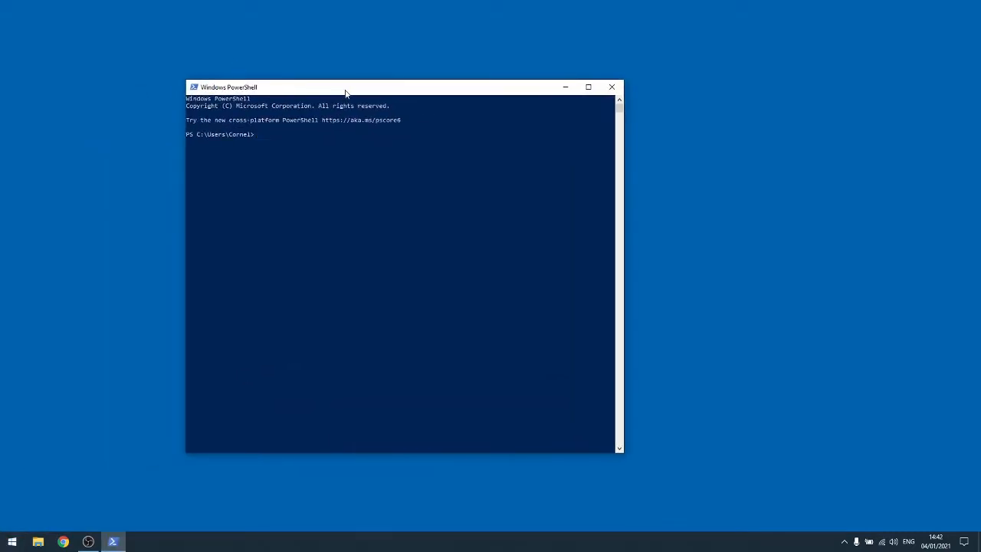
{"action": "type", "text": "wsl -l -v"}
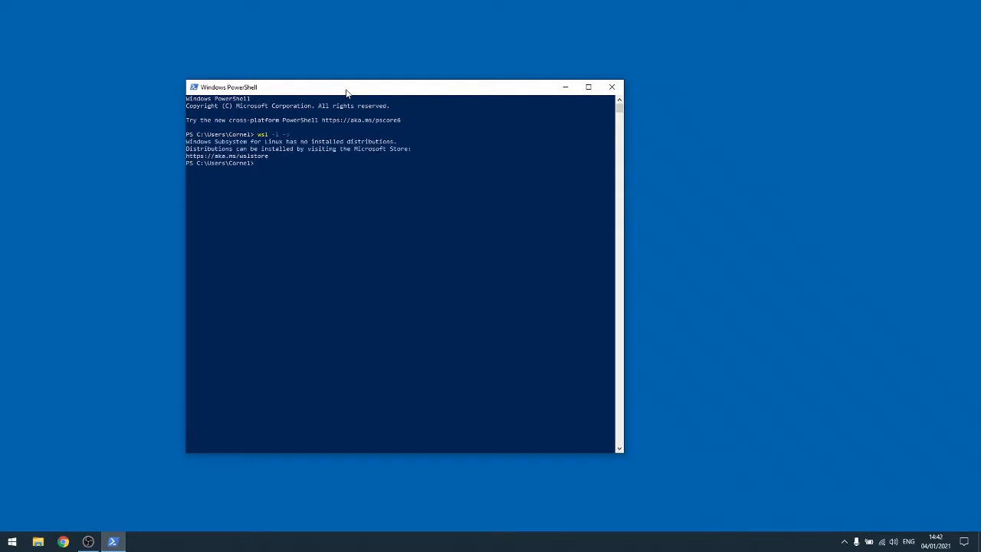
{"action": "mouse_move", "coordinate": [339, 150]}
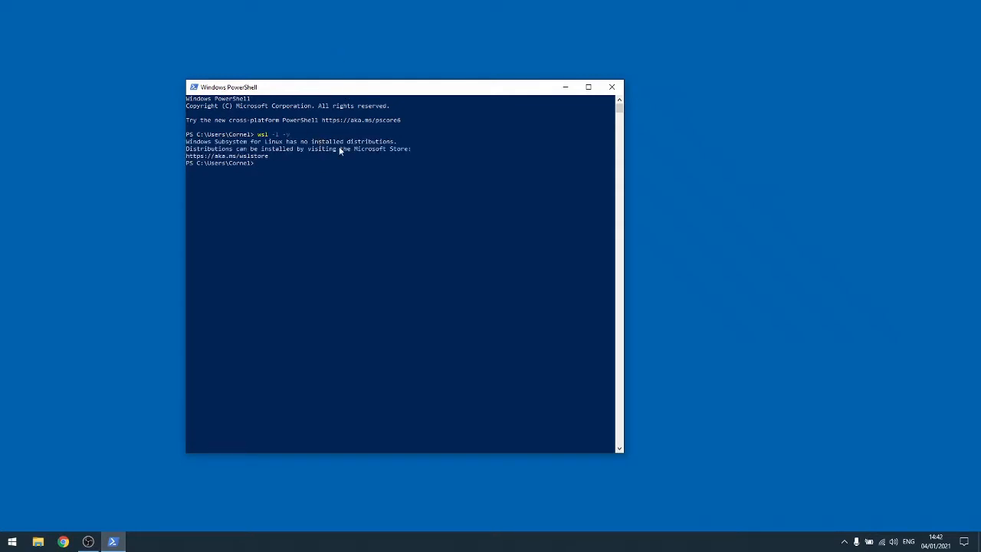
{"action": "type", "text": "wsl"}
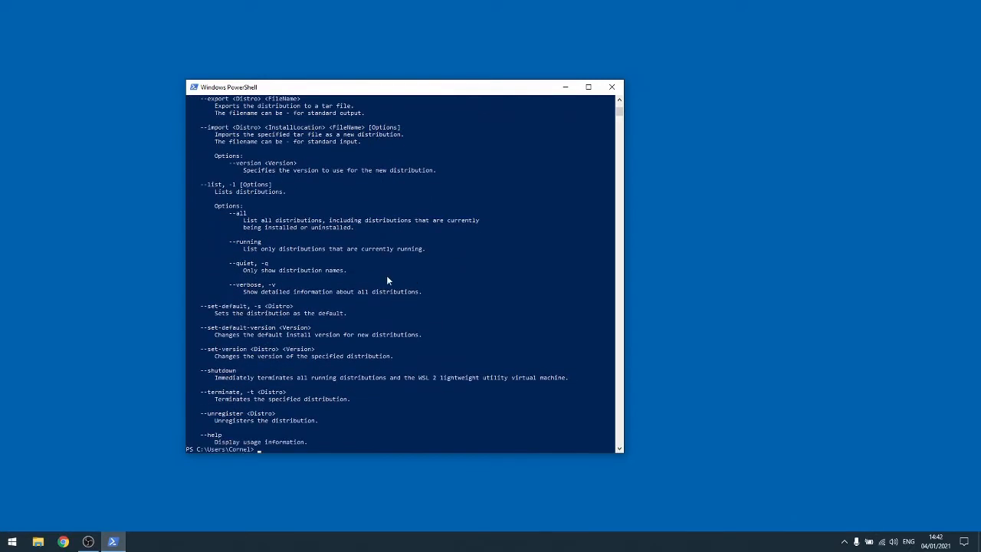
{"action": "mouse_move", "coordinate": [208, 333]}
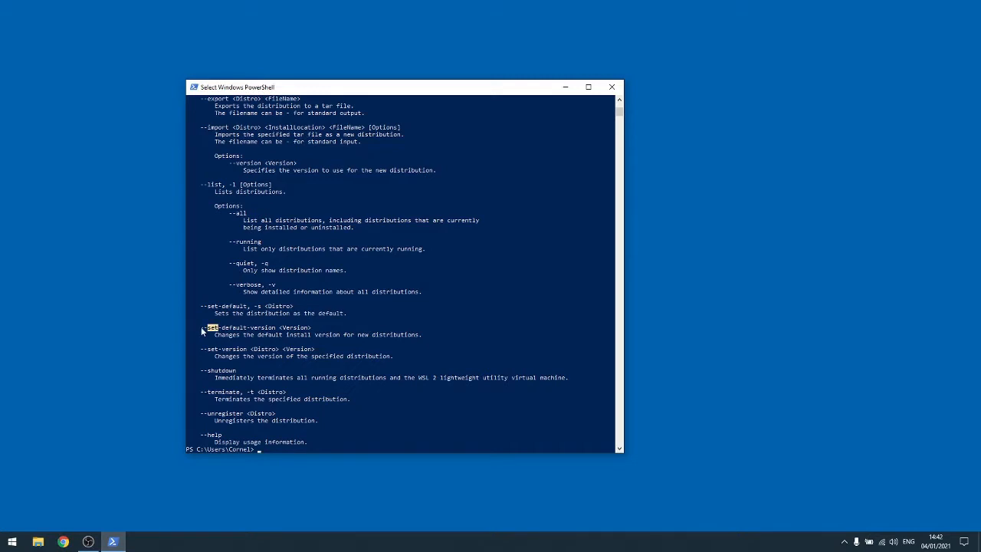
{"action": "double_click", "coordinate": [238, 327]}
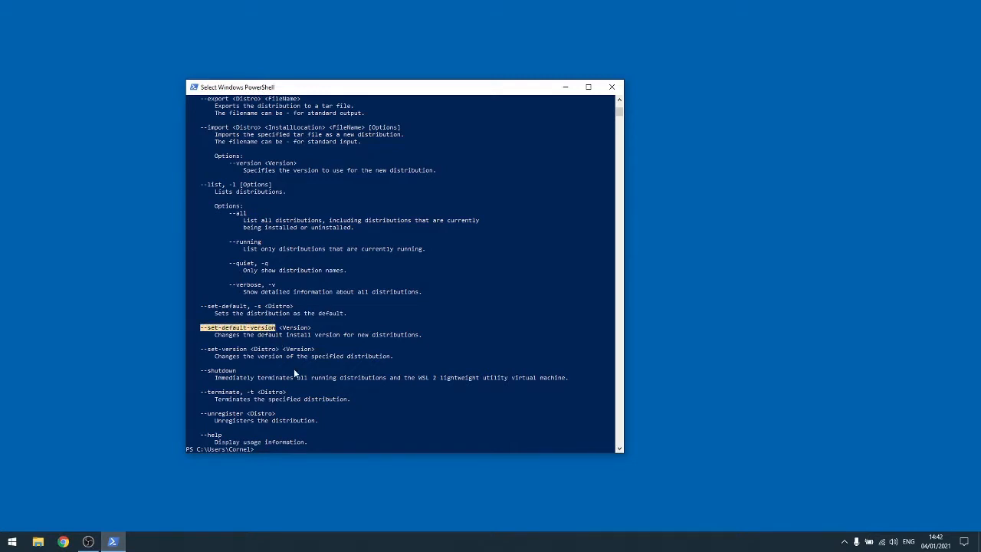
{"action": "type", "text": "wsl --set-default-version 2"}
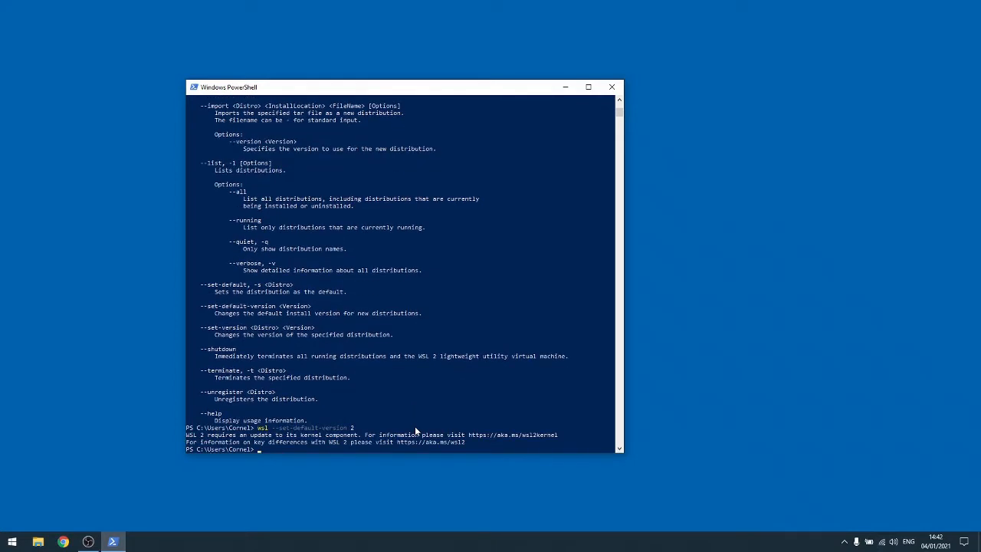
{"action": "mouse_move", "coordinate": [346, 381]}
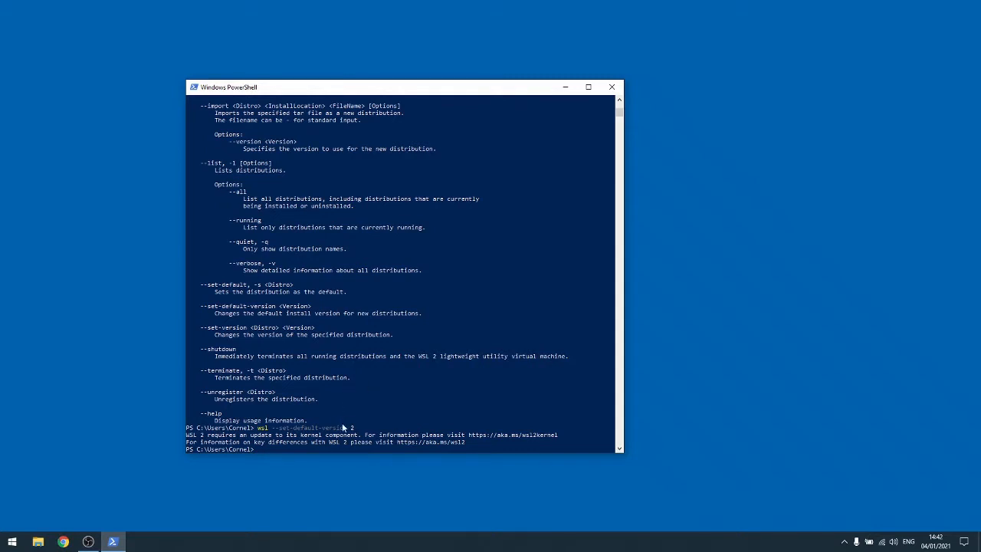
{"action": "mouse_move", "coordinate": [351, 456]}
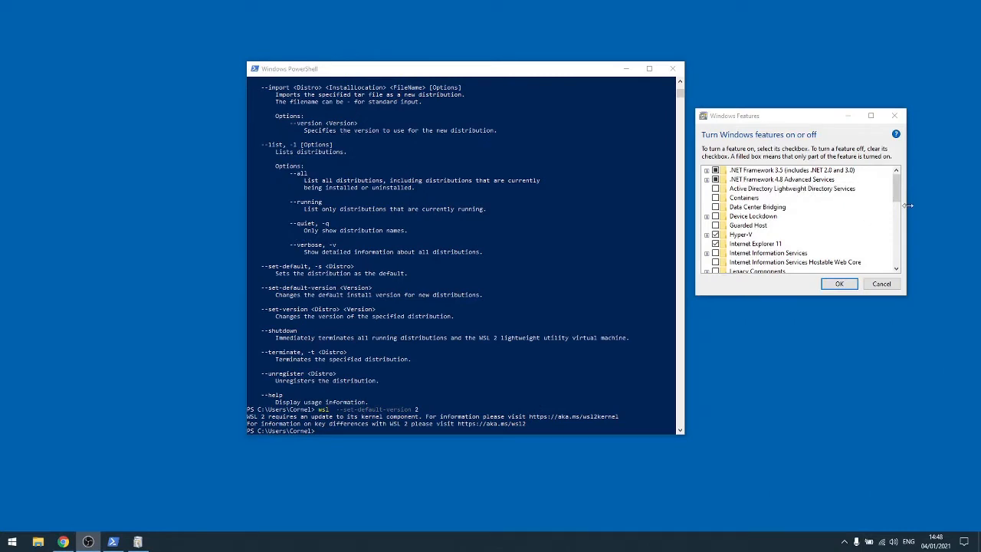
{"action": "scroll", "scroll_direction": "down", "scroll_amount": 3}
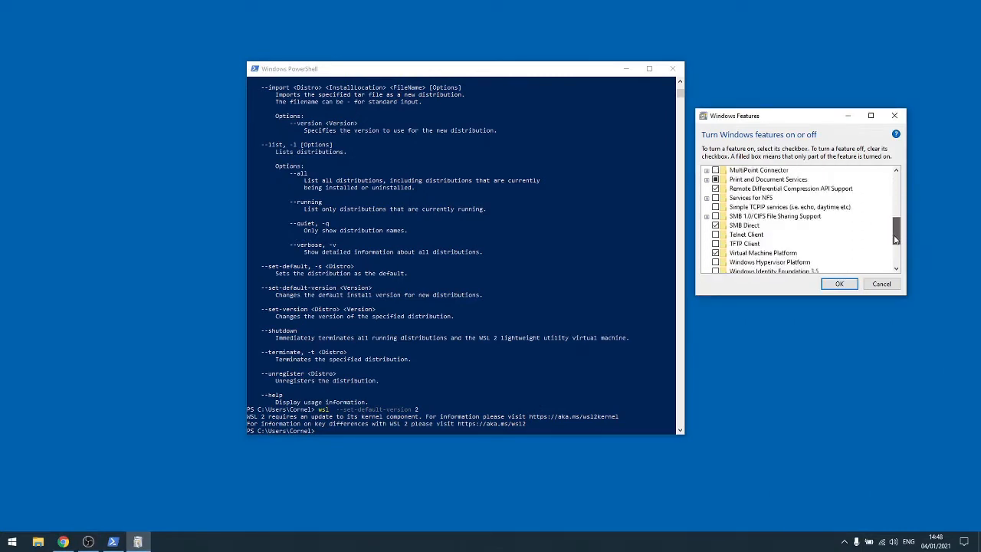
{"action": "scroll", "scroll_direction": "down", "scroll_amount": 3}
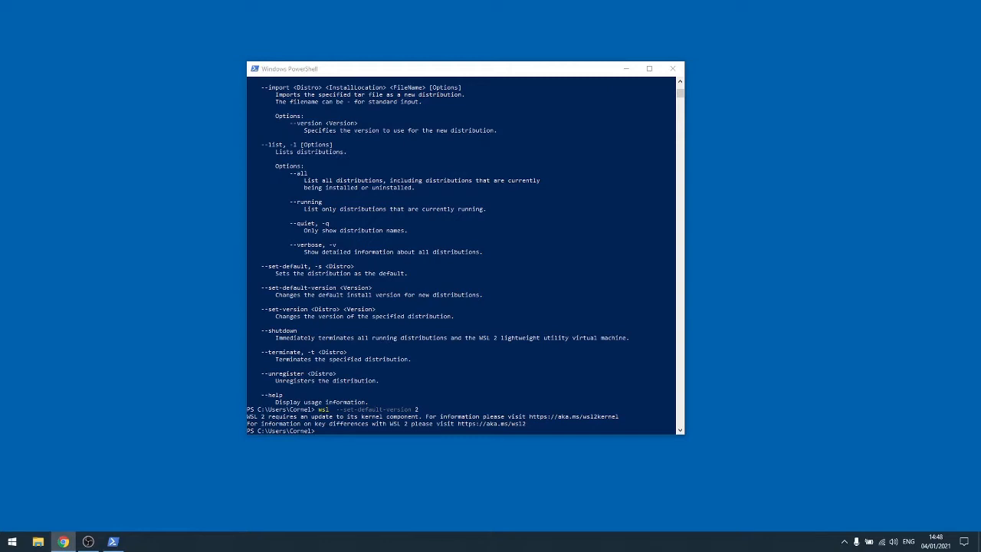
{"action": "mouse_move", "coordinate": [431, 163]}
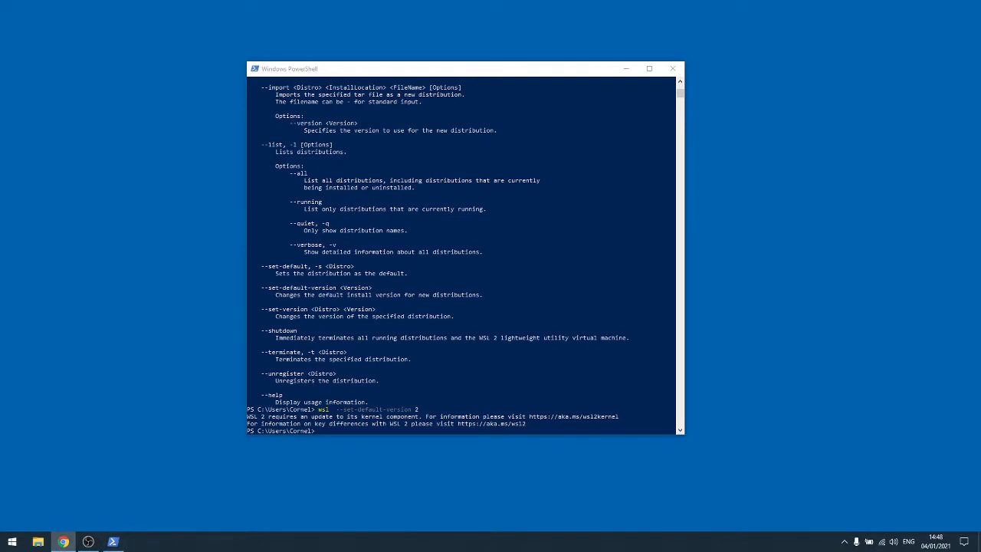
Save wsl_update_x64.msi from the aka.ms/wsl2kernel link into Downloads.
{"action": "left_click", "coordinate": [63, 542]}
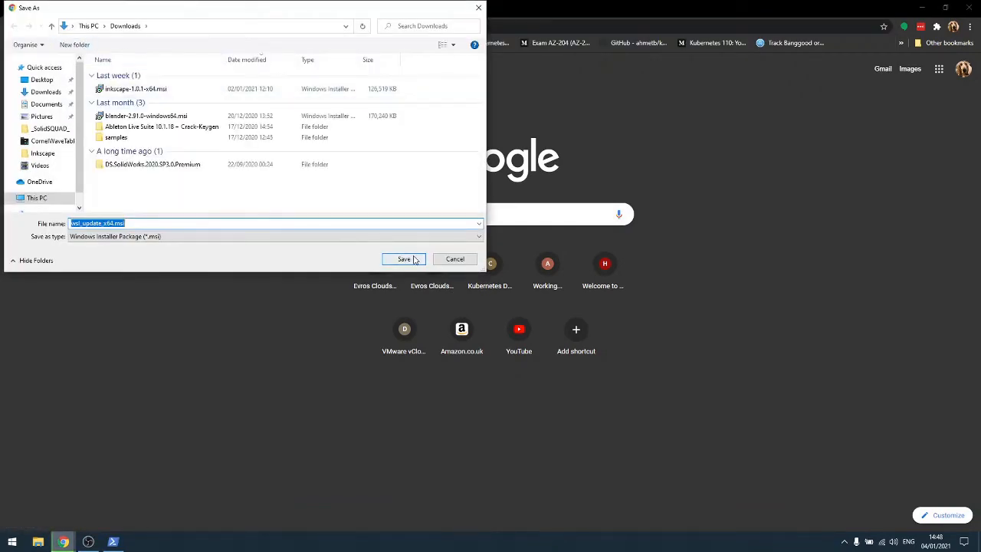
{"action": "left_click", "coordinate": [404, 259]}
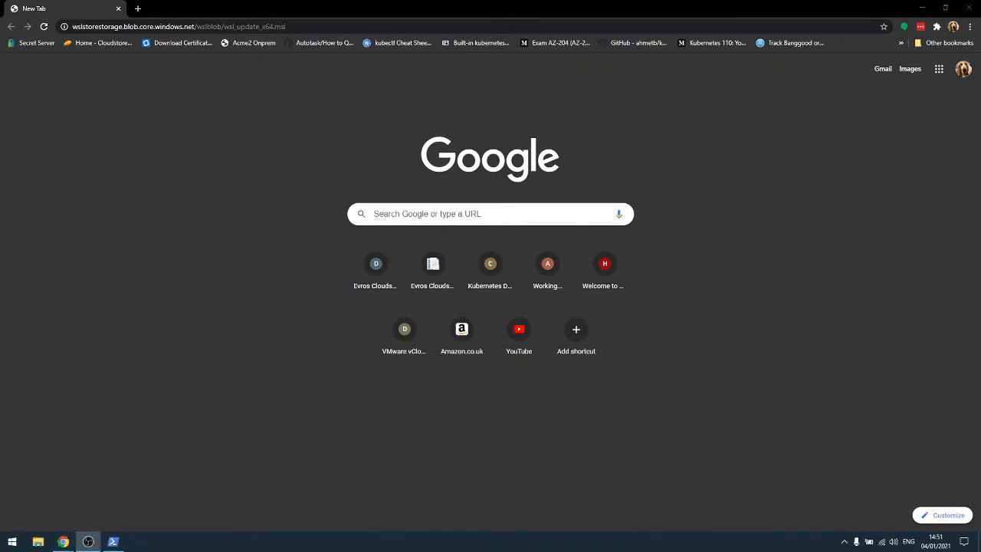
{"action": "mouse_move", "coordinate": [90, 501]}
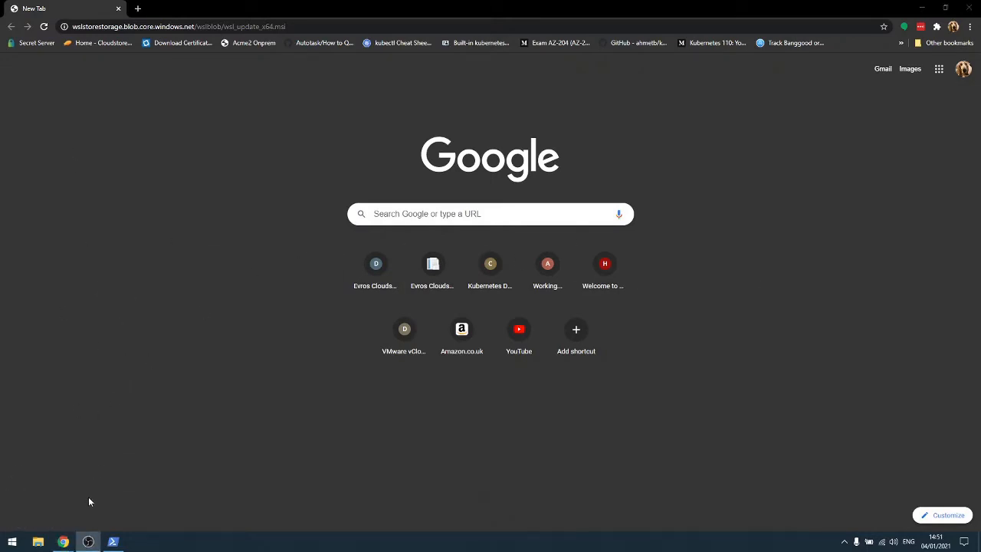
{"action": "mouse_move", "coordinate": [230, 208]}
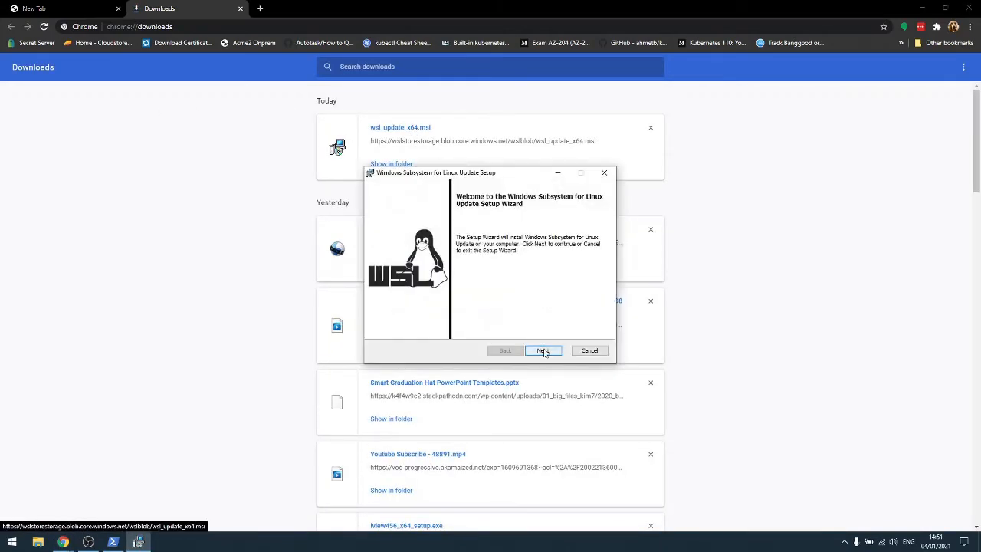
Install the WSL kernel update and rerun wsl --set-default-version 2 without warnings.
{"action": "left_click", "coordinate": [542, 350]}
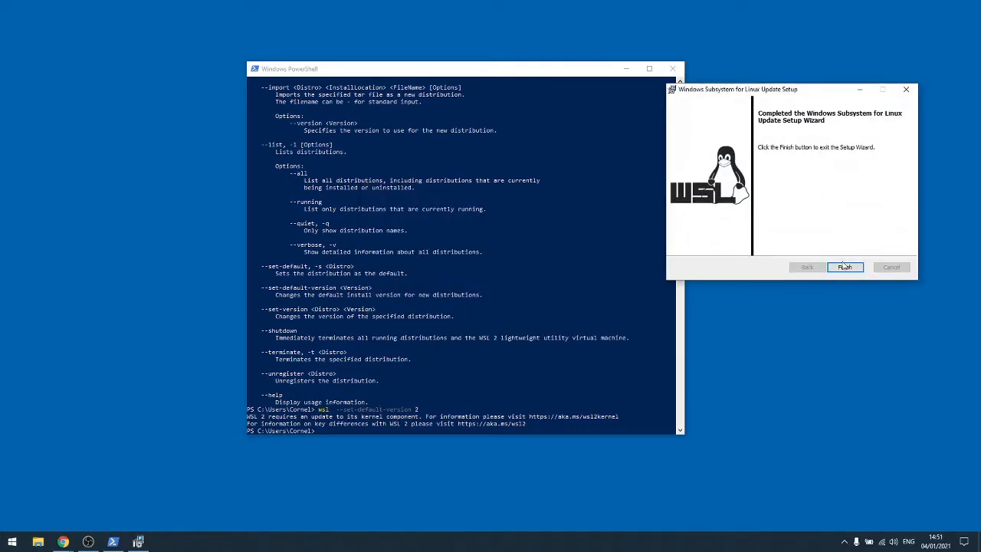
{"action": "left_click", "coordinate": [843, 266]}
{"action": "type", "text": "wsl --set-default-version 2"}
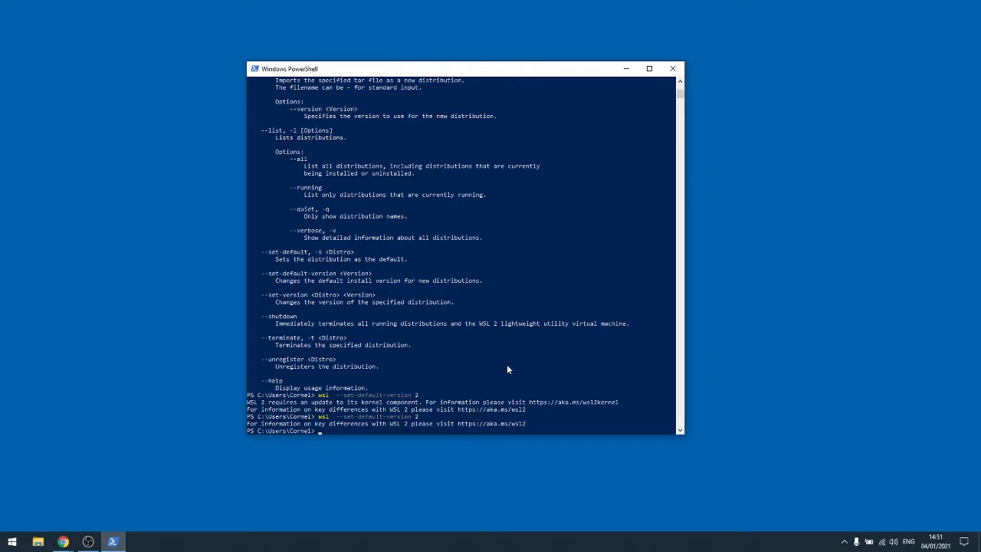
{"action": "mouse_move", "coordinate": [628, 329]}
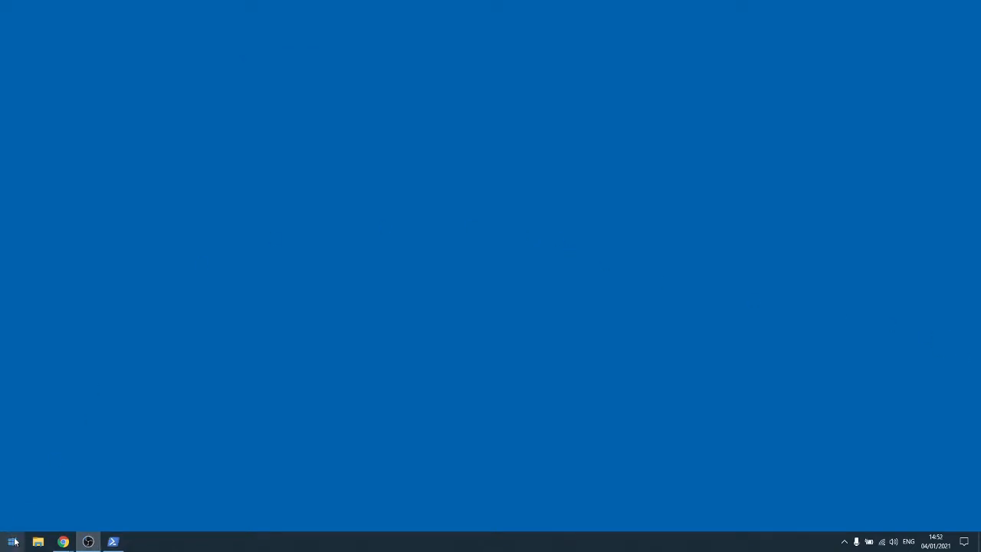
{"action": "mouse_move", "coordinate": [12, 541]}
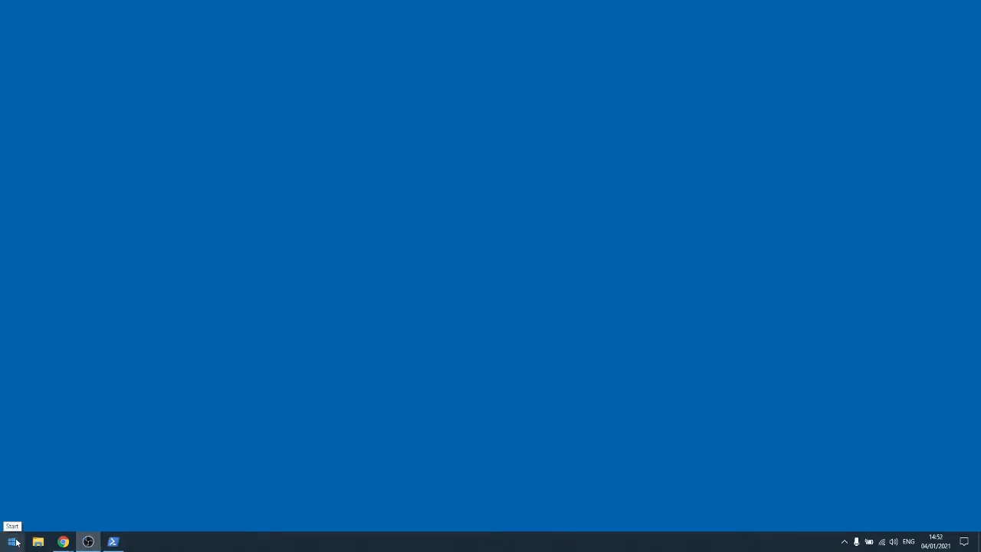
Get Ubuntu 20.04 LTS from Microsoft Store without signing in and start installing it.
{"action": "left_click", "coordinate": [13, 541]}
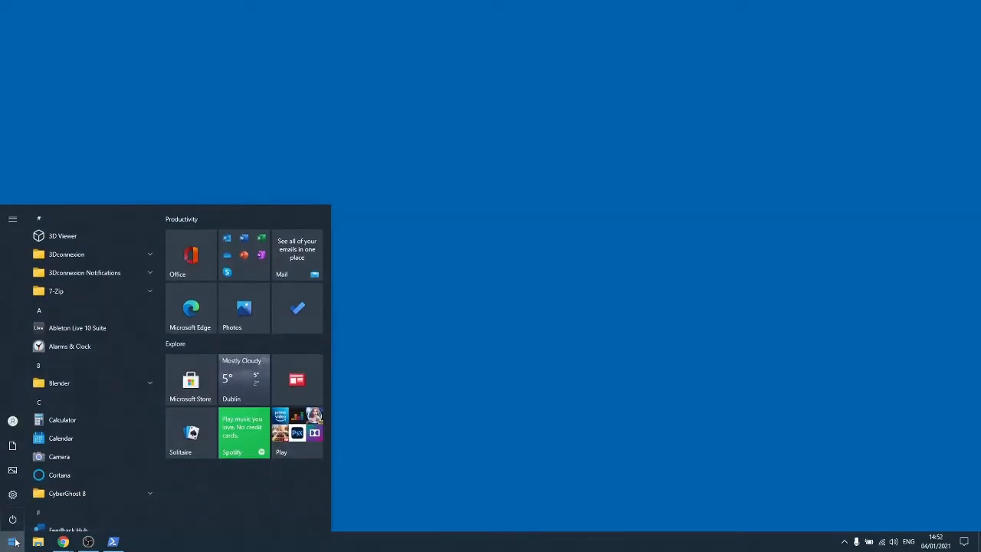
{"action": "type", "text": "windows store"}
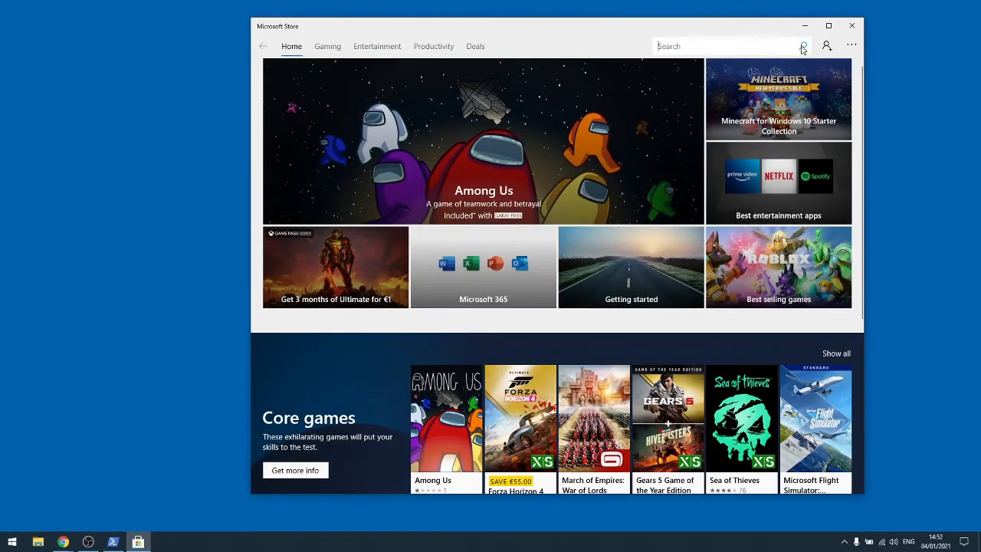
{"action": "type", "text": "ubuntu"}
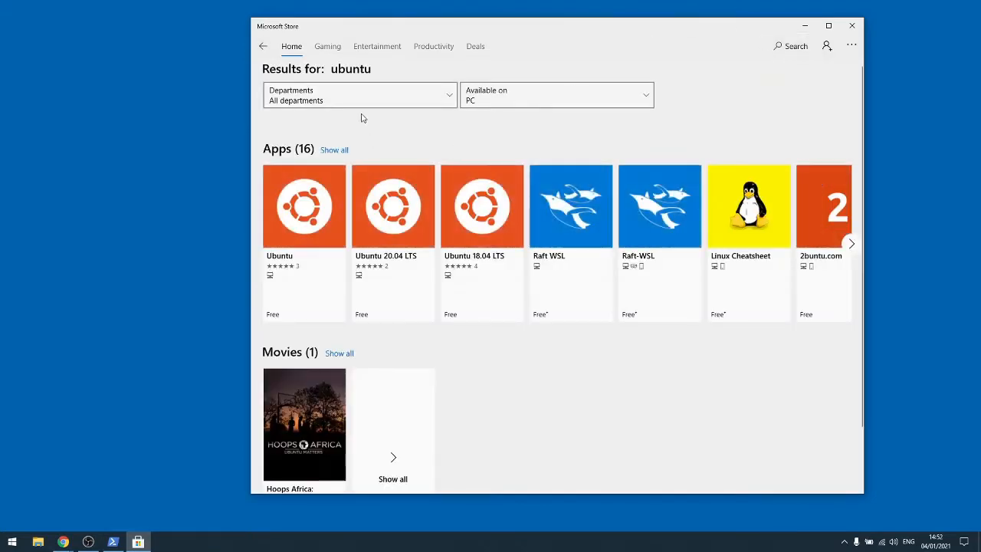
{"action": "mouse_move", "coordinate": [398, 263]}
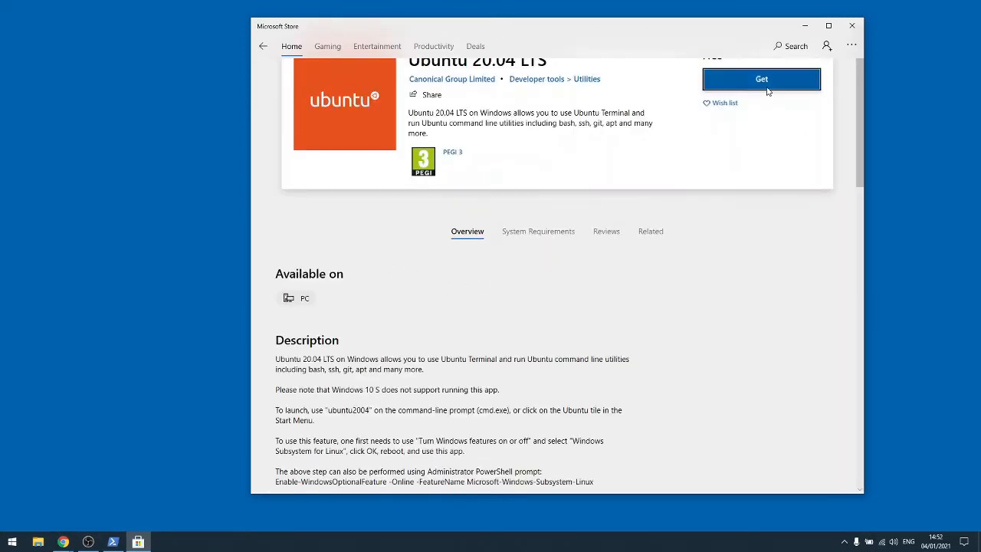
{"action": "left_click", "coordinate": [761, 79]}
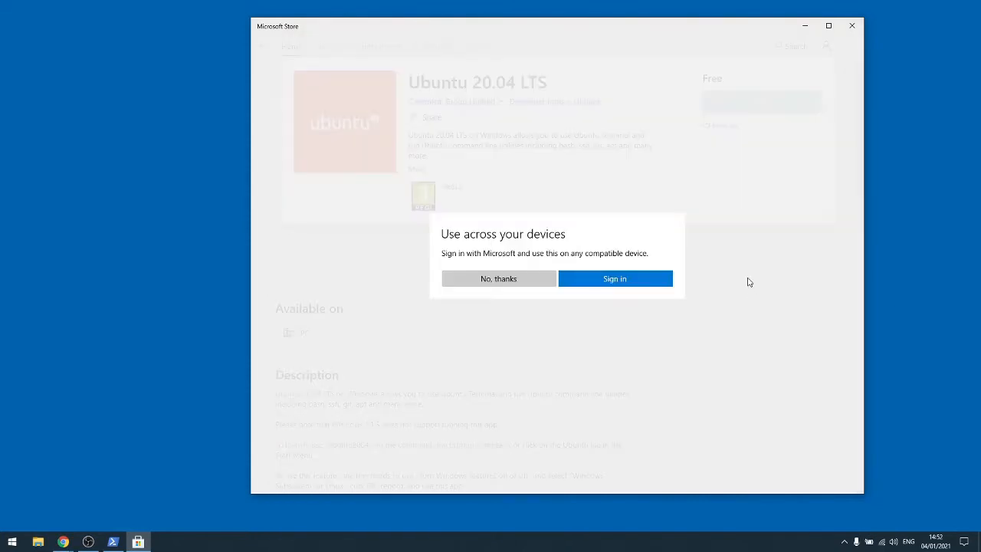
{"action": "mouse_move", "coordinate": [548, 321]}
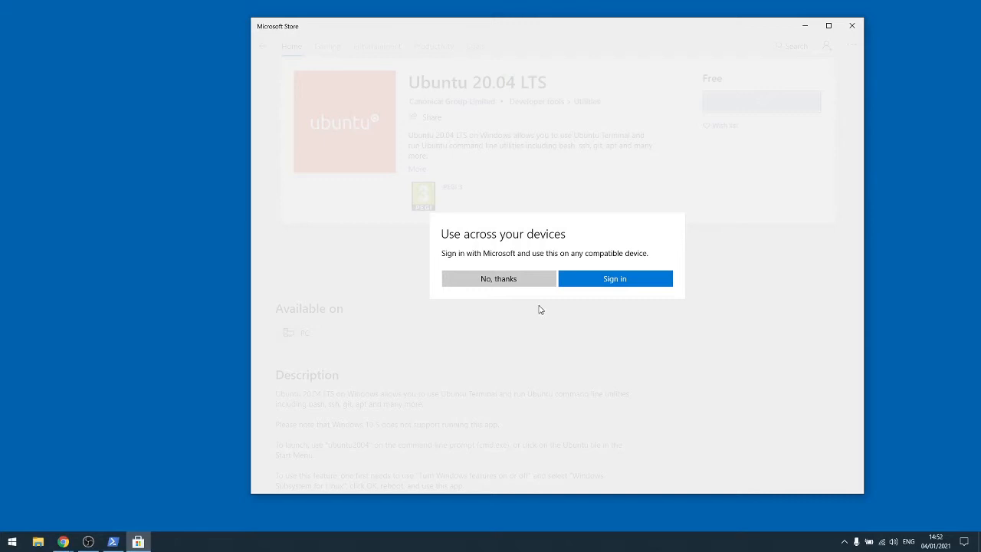
{"action": "mouse_move", "coordinate": [527, 278]}
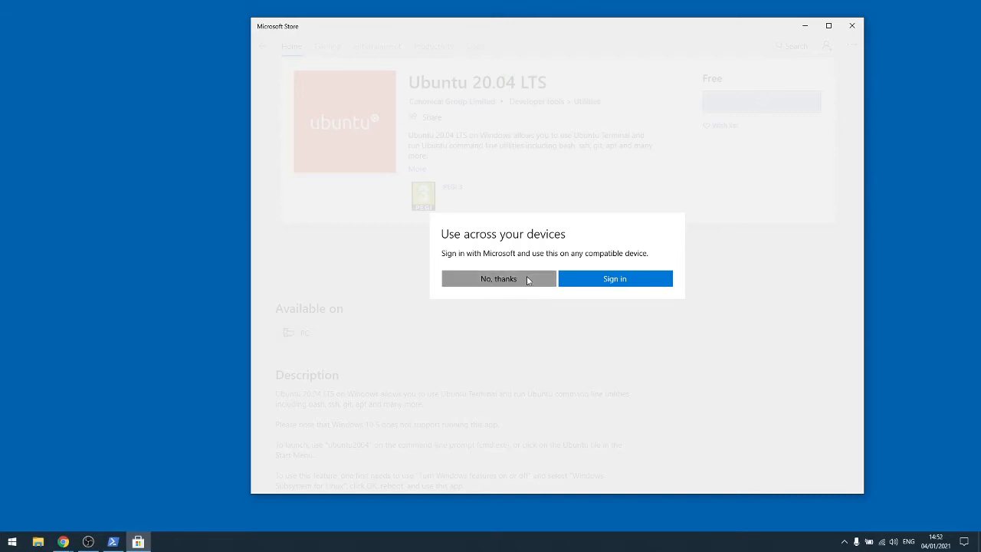
{"action": "left_click", "coordinate": [498, 278]}
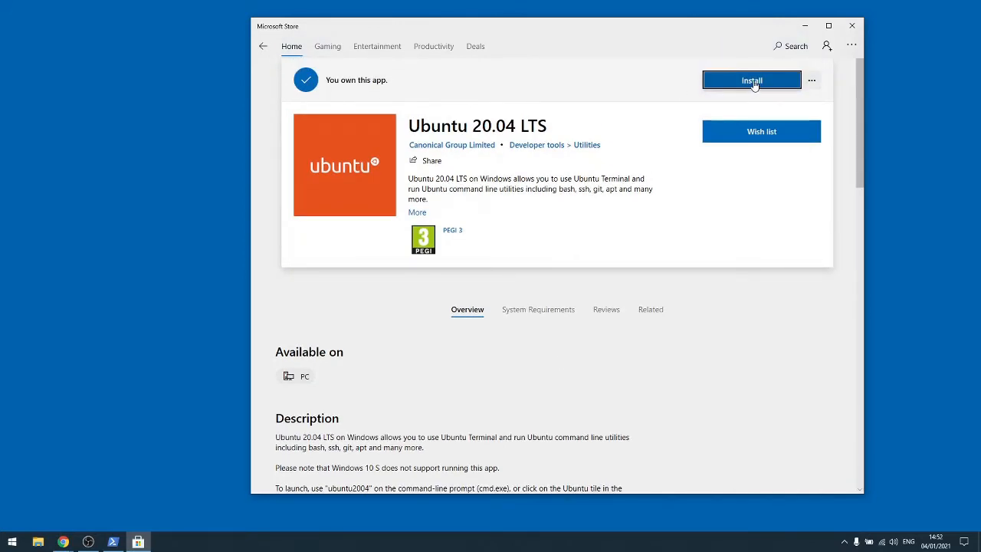
{"action": "left_click", "coordinate": [751, 79]}
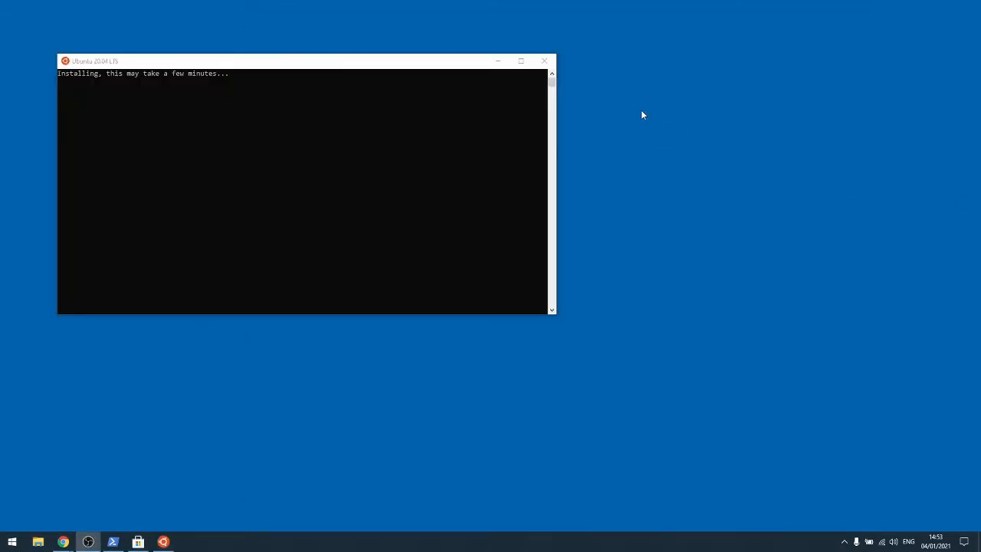
{"action": "mouse_move", "coordinate": [659, 111]}
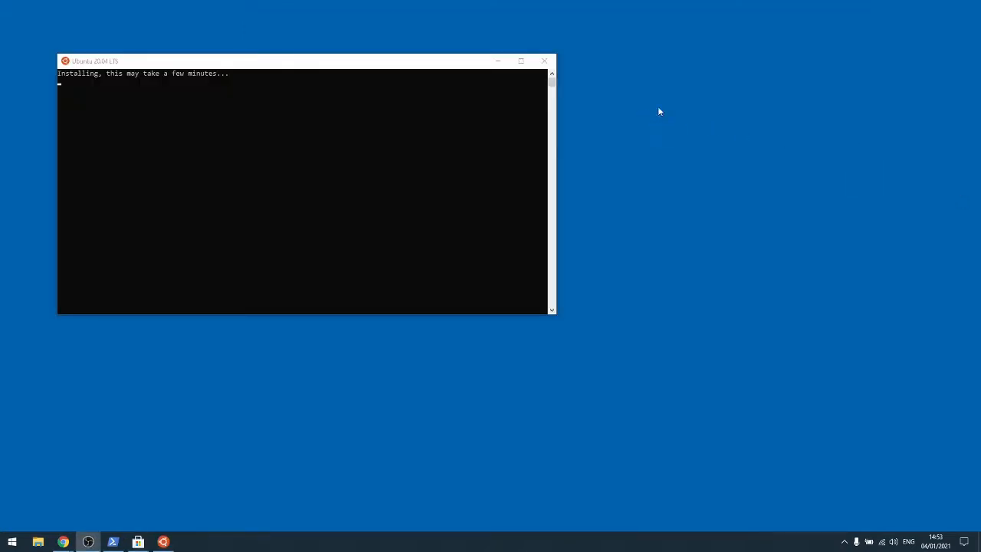
{"action": "mouse_move", "coordinate": [64, 79]}
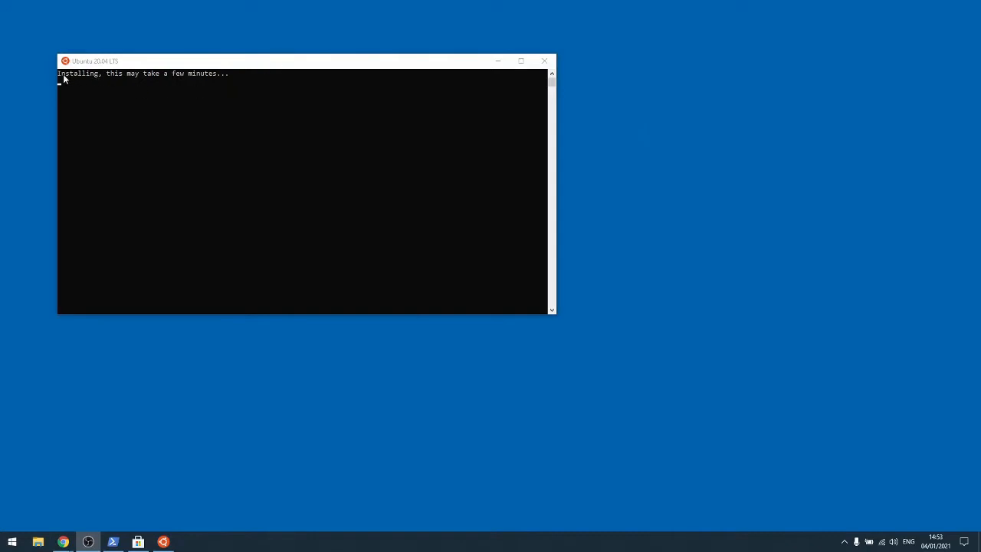
{"action": "mouse_move", "coordinate": [205, 87]}
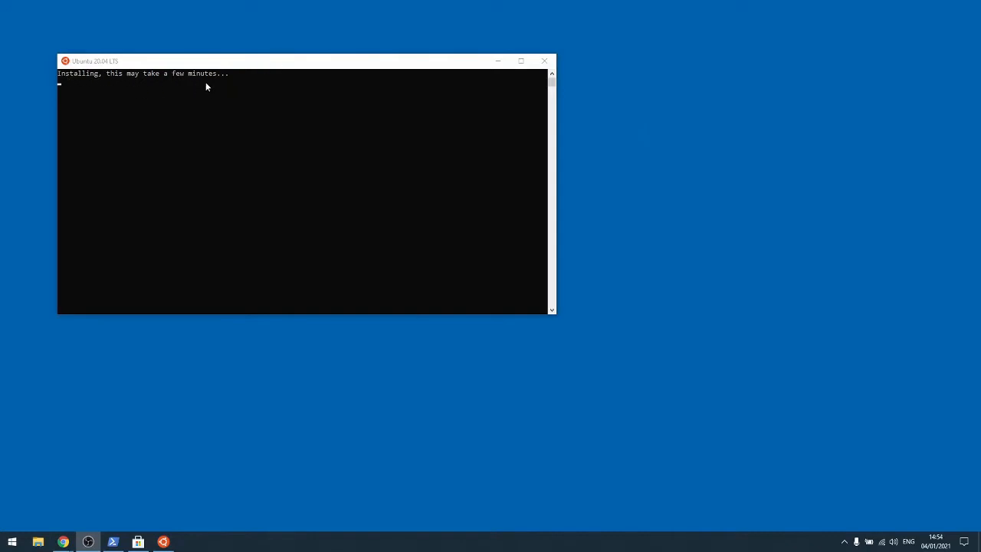
{"action": "mouse_move", "coordinate": [674, 191]}
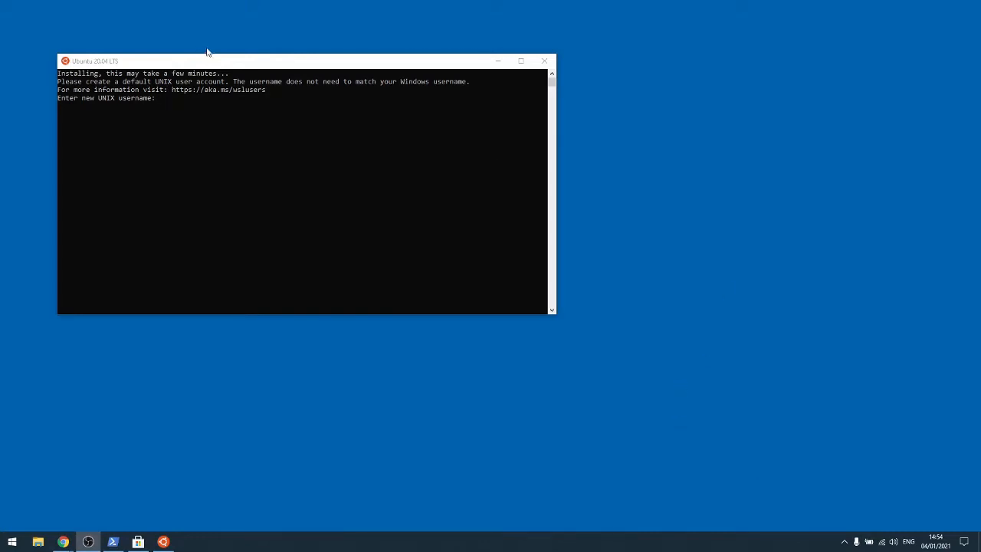
Create the default UNIX user, then browse to /etc and list its contents.
{"action": "type", "text": "co"}
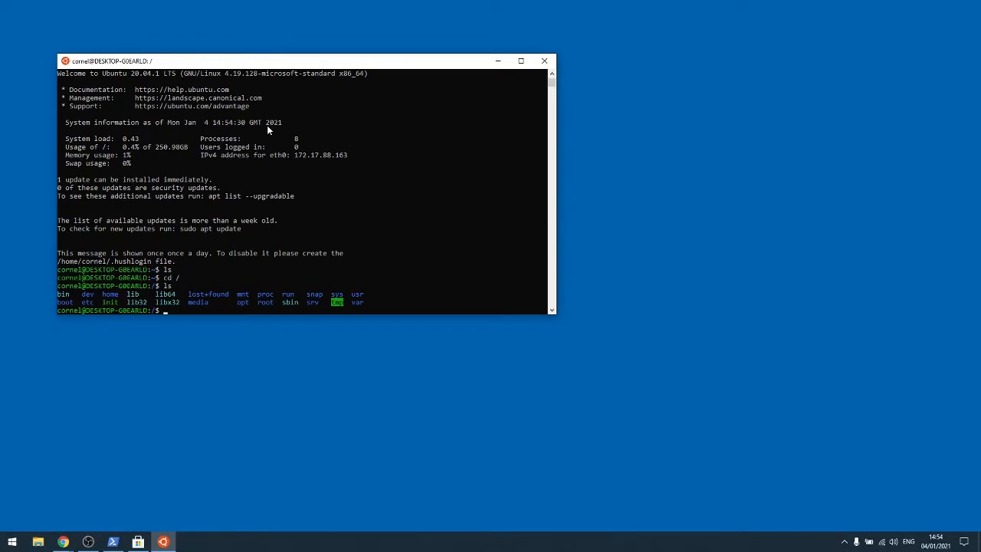
{"action": "type", "text": "cd /e"}
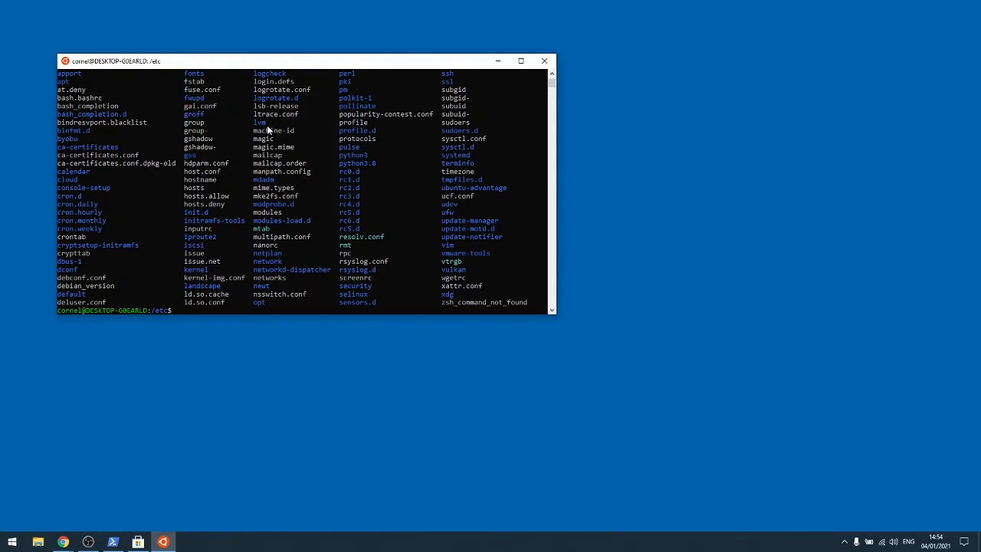
{"action": "type", "text": "cat hostn"}
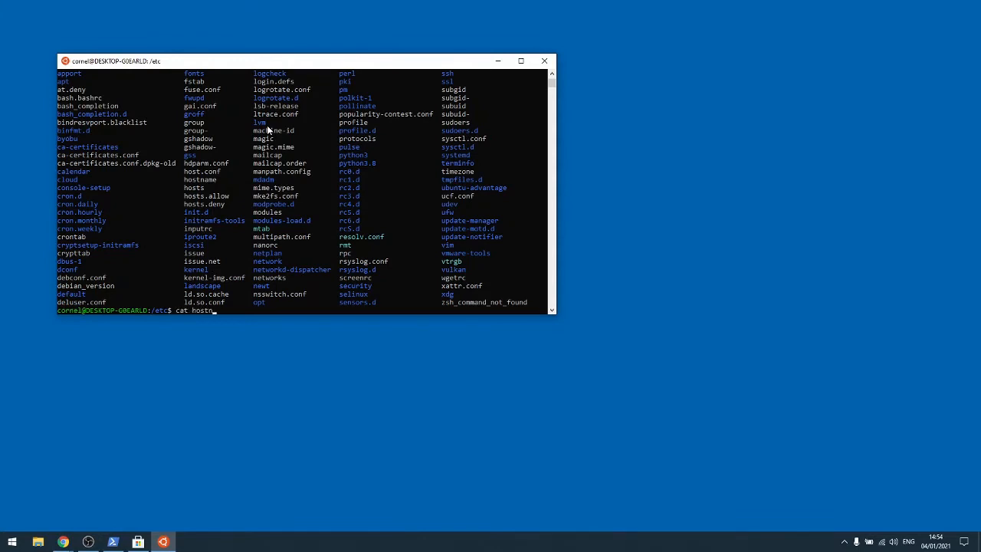
Print the hostname in Ubuntu, then confirm via wsl -l -v that Ubuntu-20.04 runs WSL 2.
{"action": "key", "text": "enter"}
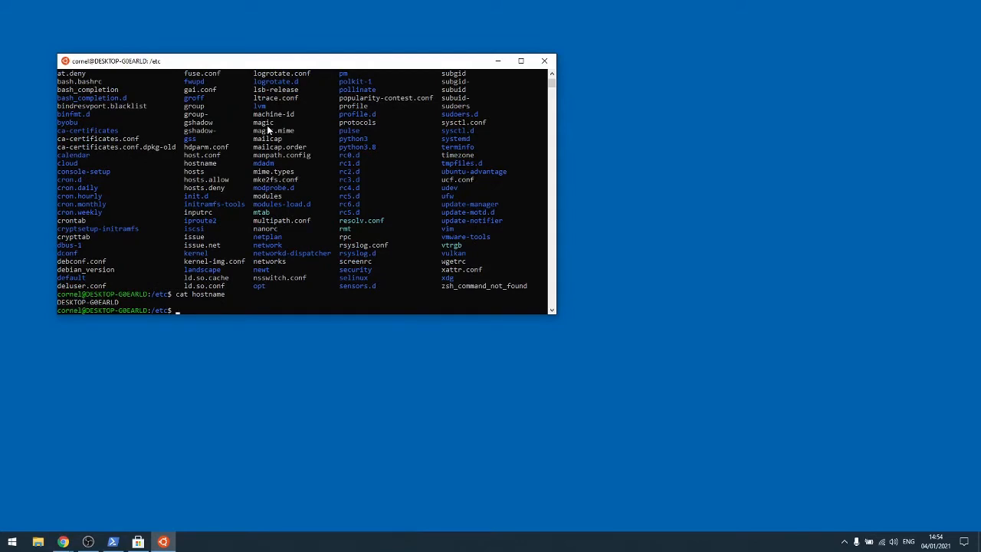
{"action": "mouse_move", "coordinate": [269, 130]}
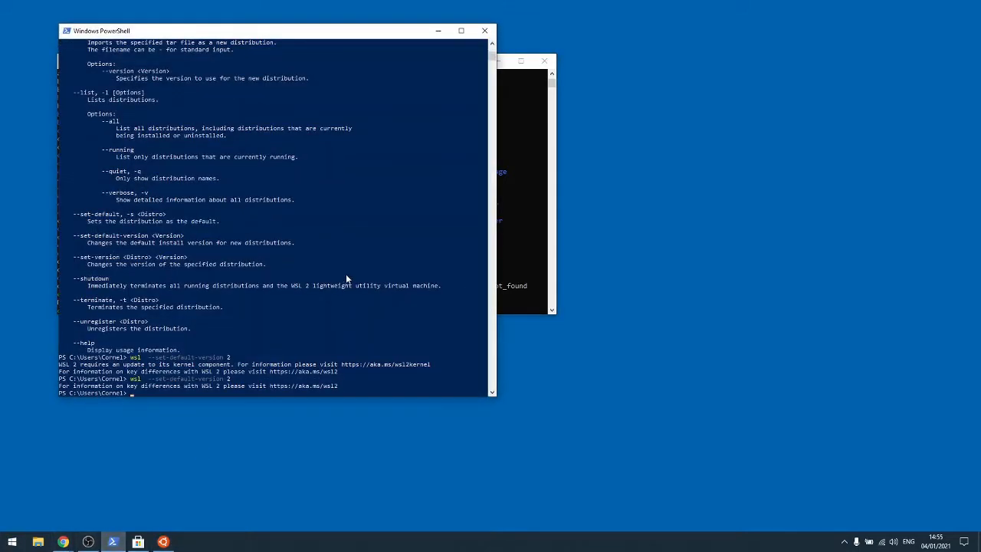
{"action": "type", "text": "wsl -"}
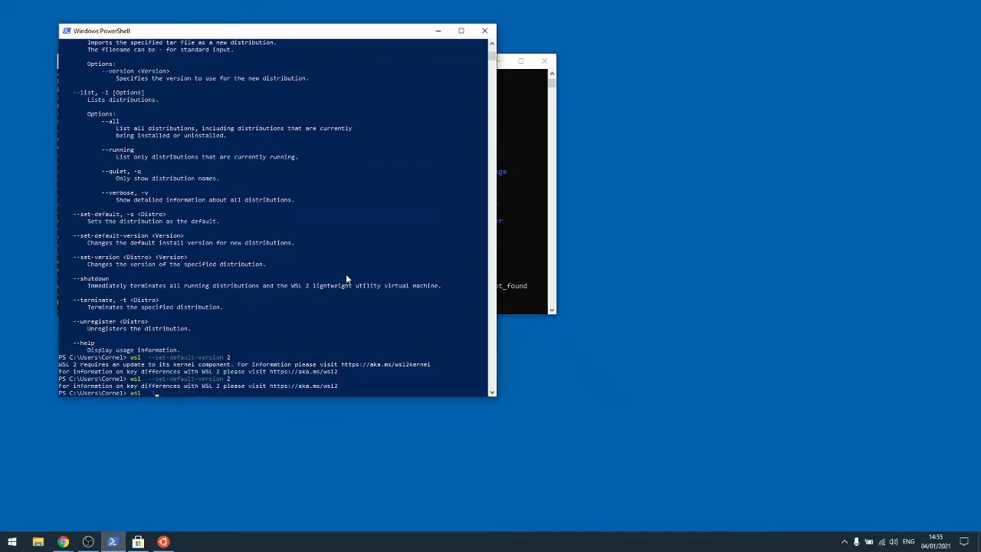
{"action": "type", "text": "wsl -l -v"}
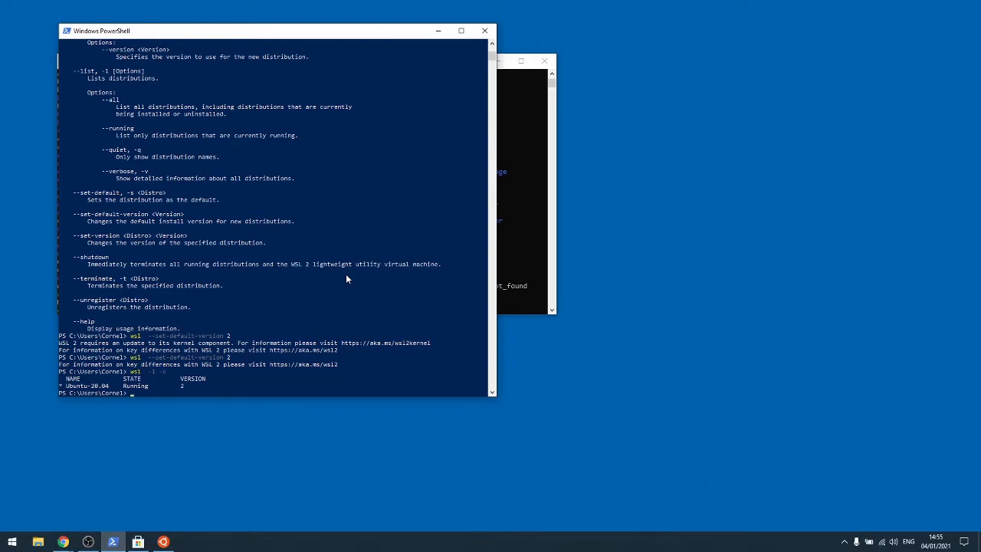
{"action": "mouse_move", "coordinate": [176, 386]}
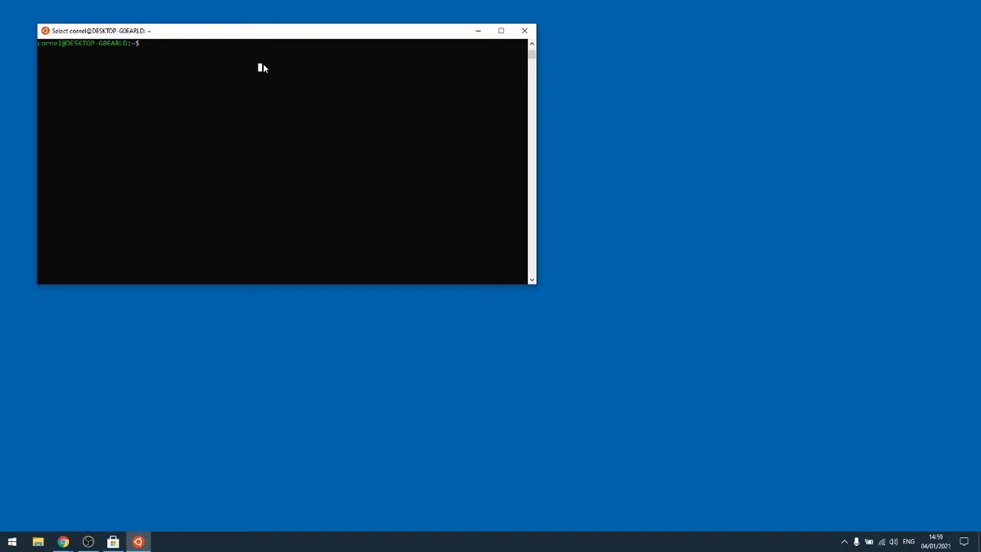
Install git, clone DamionGans/ubuntu-wsl2-systemd-script, and list the repository folder.
{"action": "type", "text": "sudo"}
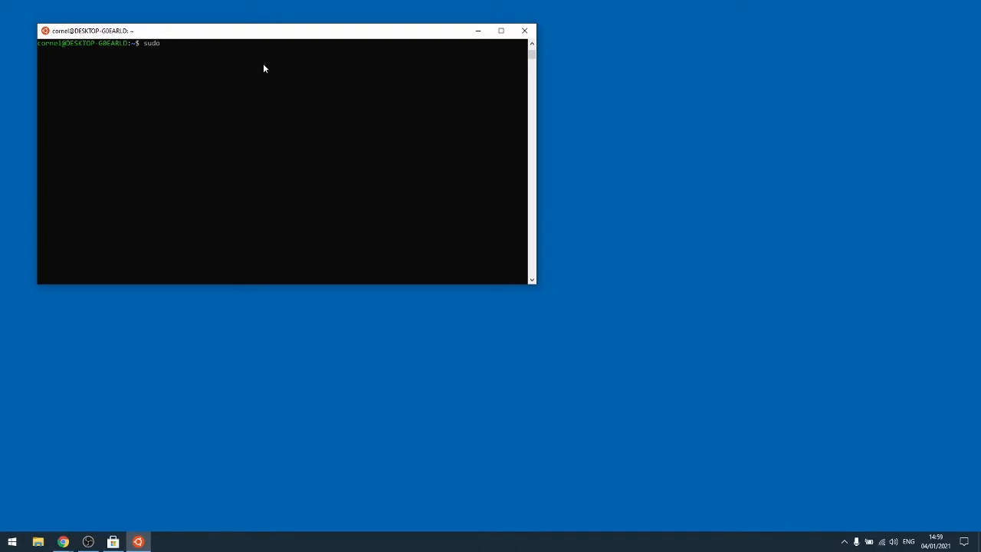
{"action": "type", "text": "apt install git"}
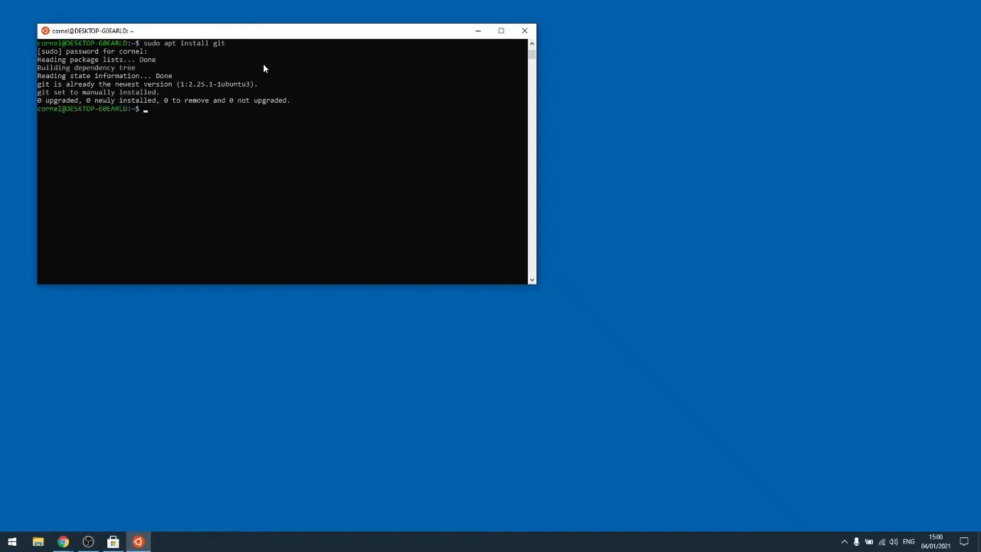
{"action": "mouse_move", "coordinate": [234, 74]}
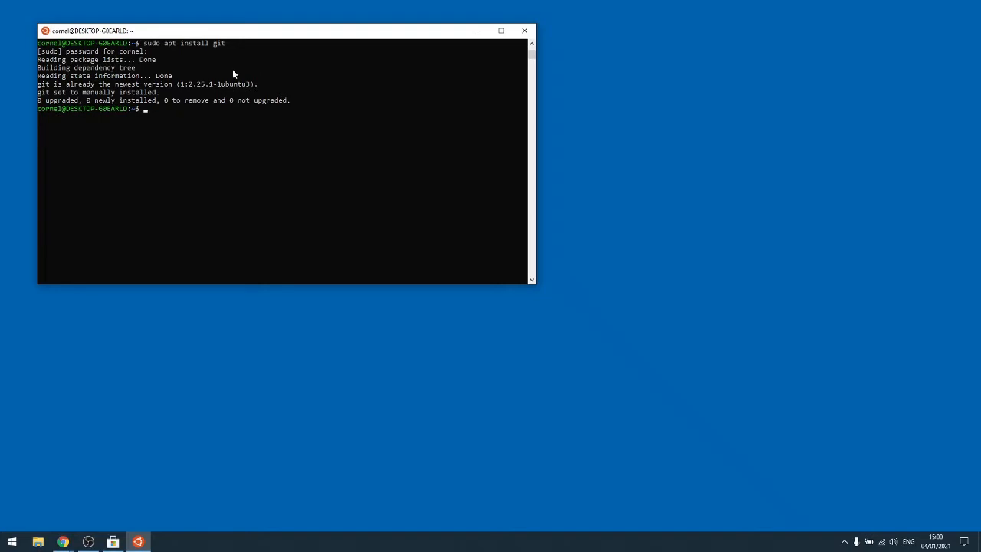
{"action": "mouse_move", "coordinate": [243, 82]}
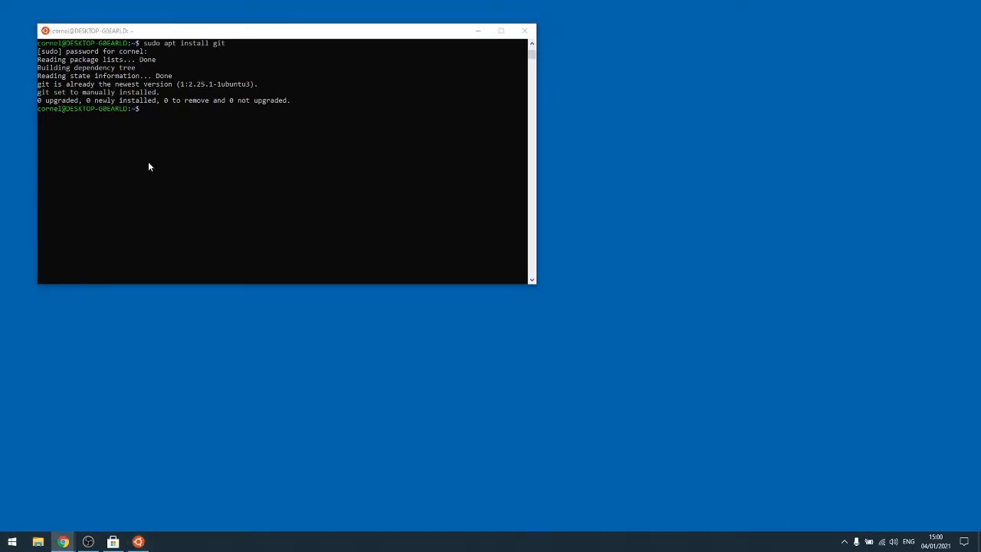
{"action": "type", "text": "git clone https://github.com/DamionGans/ubuntu-wsl2-systemd-script.git"}
{"action": "type", "text": "cd ubuntu-wsl2-systemd-script/"}
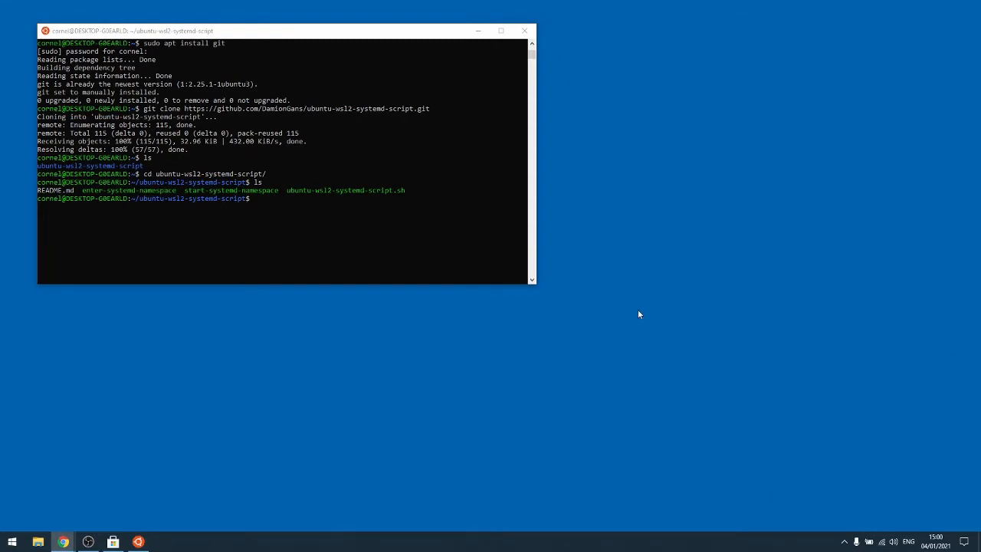
{"action": "mouse_move", "coordinate": [313, 222]}
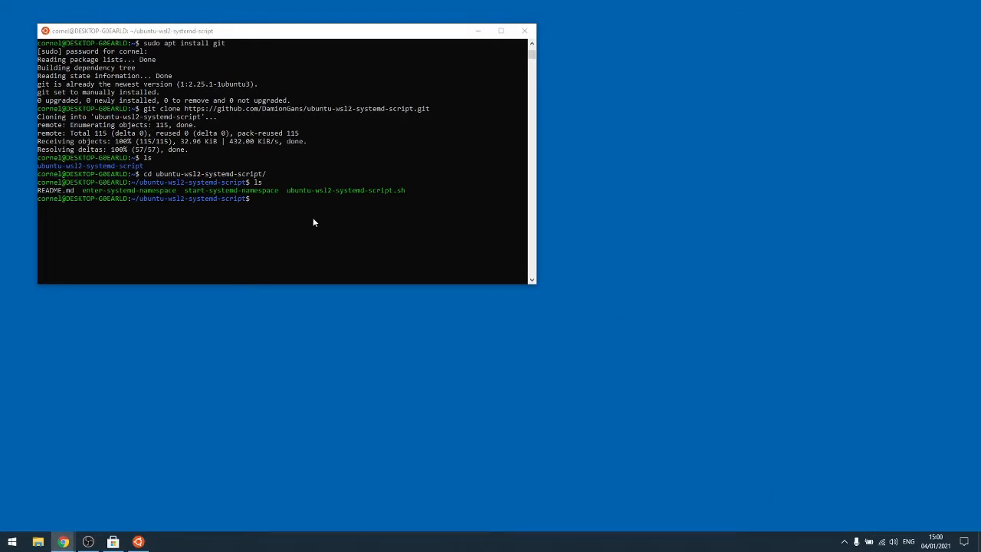
{"action": "type", "text": "./"}
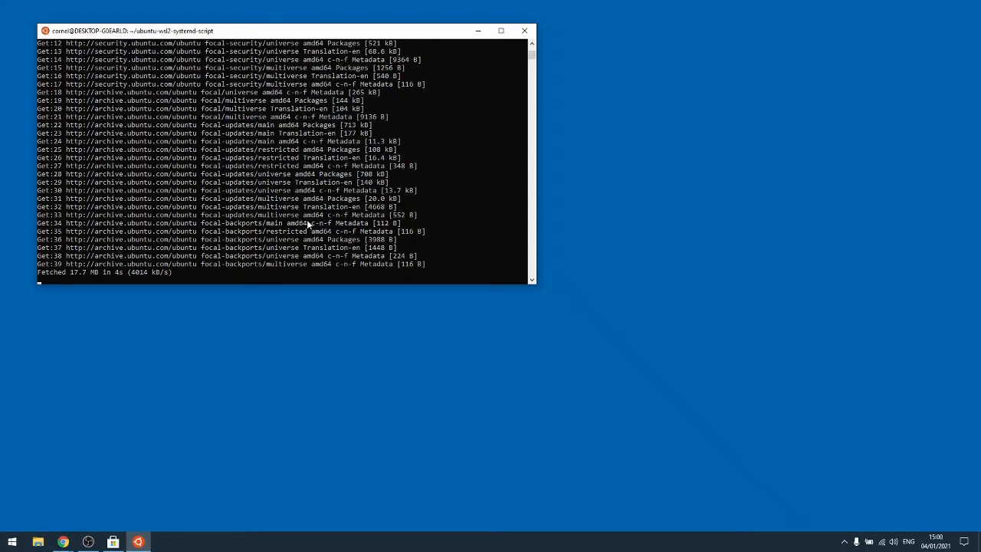
{"action": "mouse_move", "coordinate": [655, 82]}
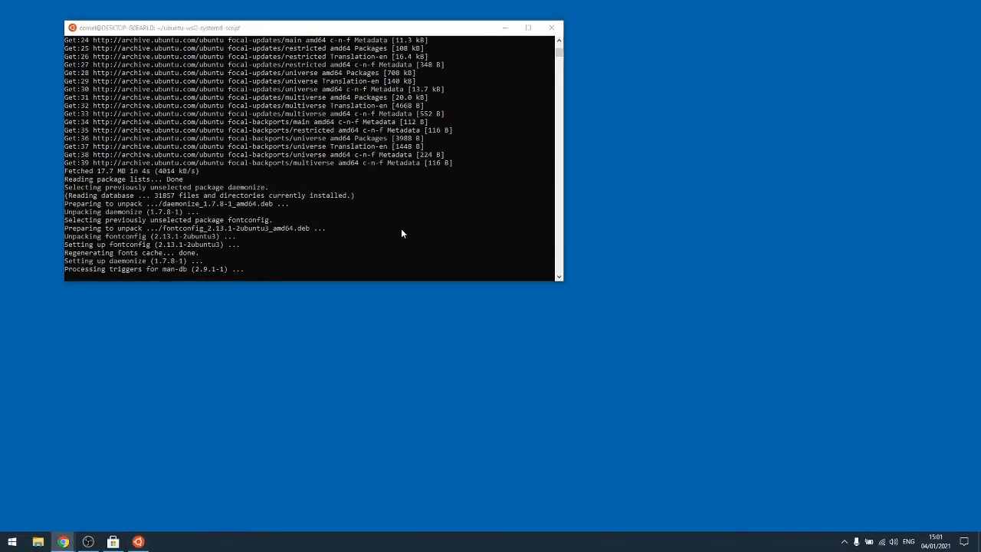
{"action": "mouse_move", "coordinate": [417, 234]}
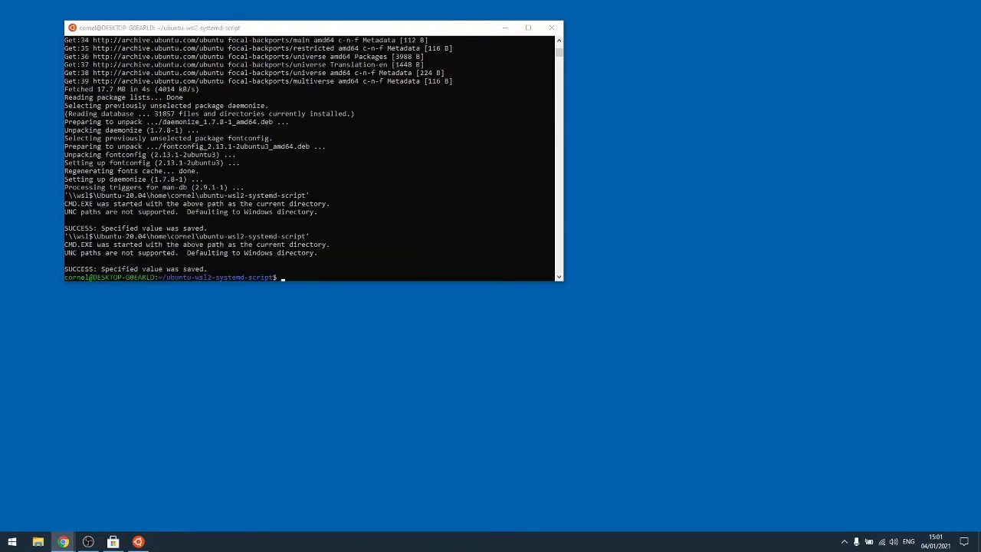
{"action": "mouse_move", "coordinate": [464, 268]}
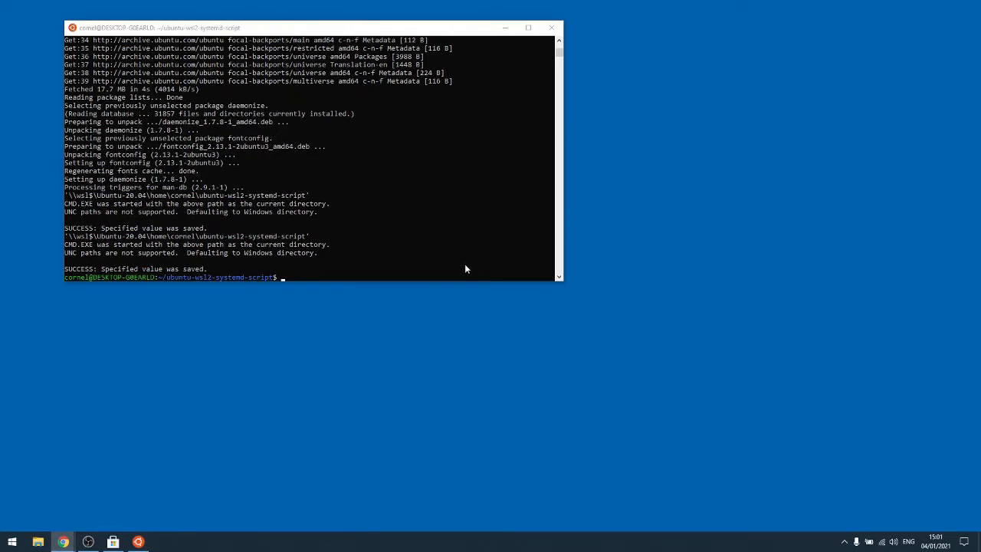
{"action": "mouse_move", "coordinate": [473, 221]}
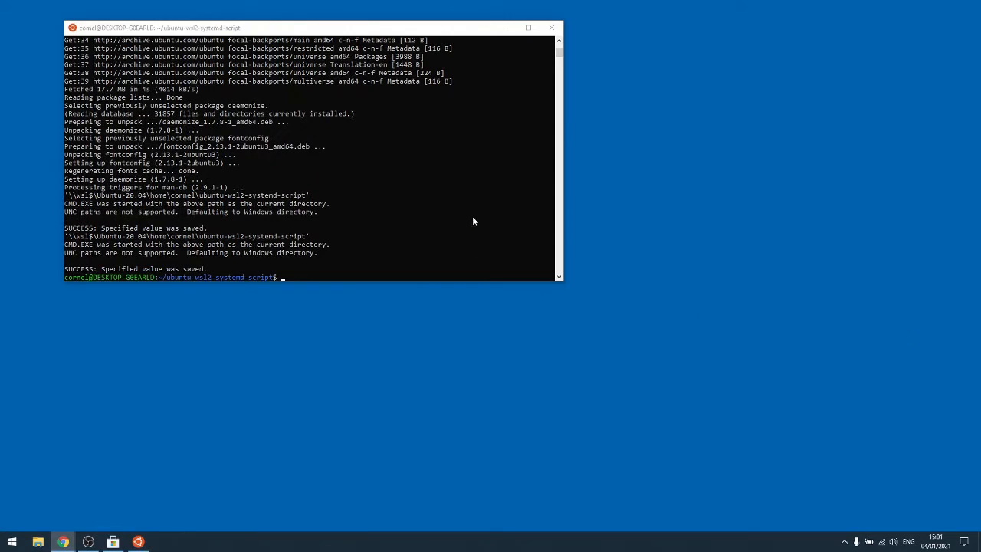
Check running processes, then run systemctl and see it fail because systemd isn't PID 1.
{"action": "type", "text": "ls"}
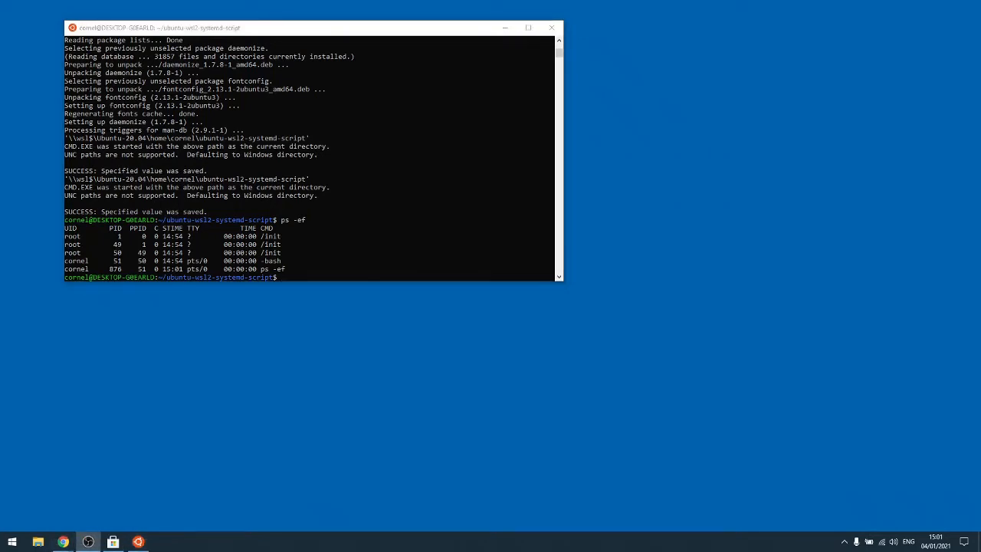
{"action": "type", "text": "systemctl"}
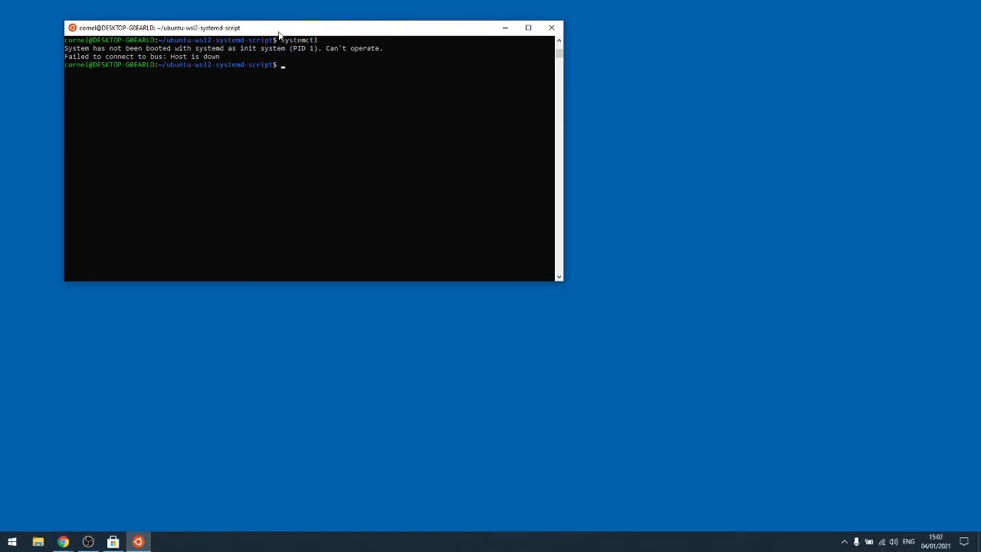
Relaunch Ubuntu 20.04 LTS and list the running system units, then leave the pager.
{"action": "left_click", "coordinate": [551, 27]}
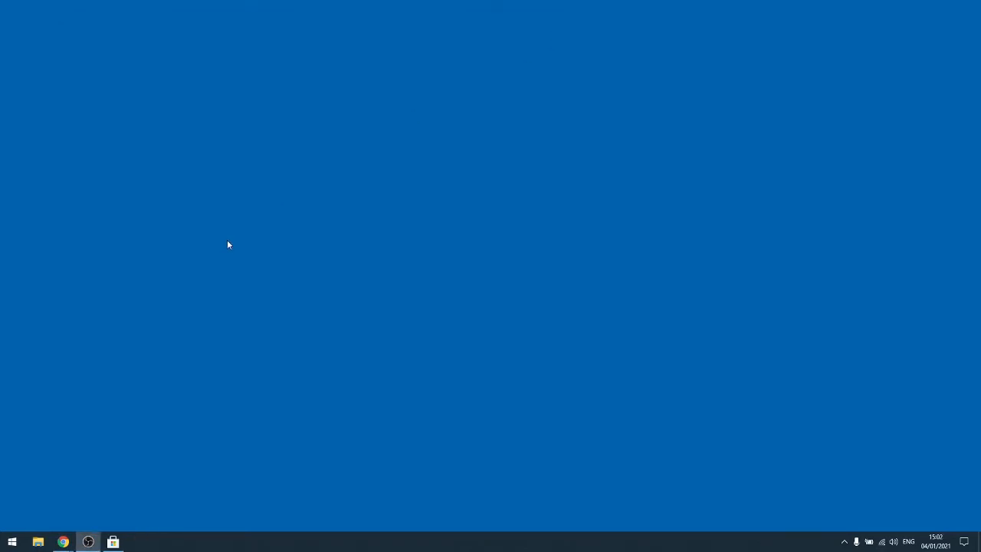
{"action": "left_click", "coordinate": [11, 542]}
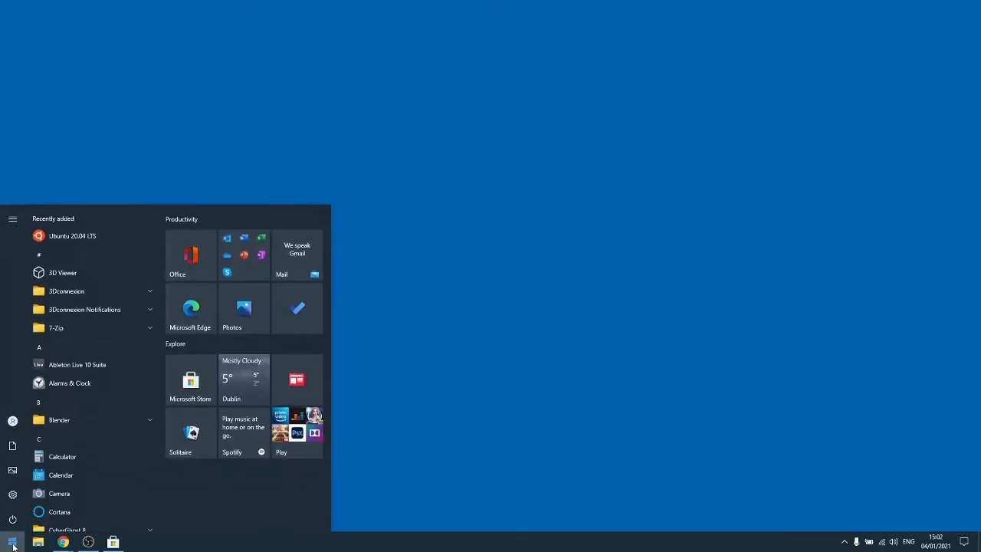
{"action": "left_click", "coordinate": [72, 235]}
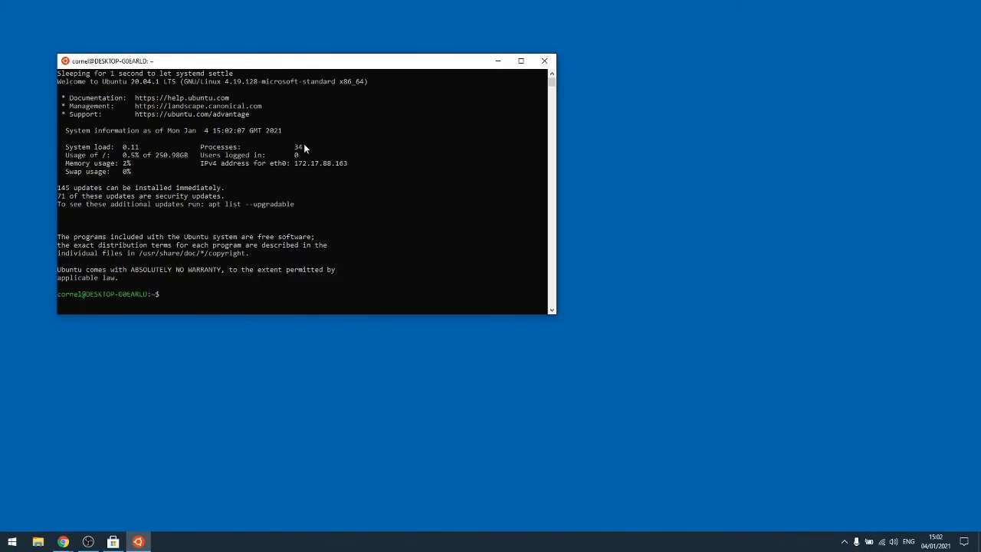
{"action": "type", "text": "ps -ef"}
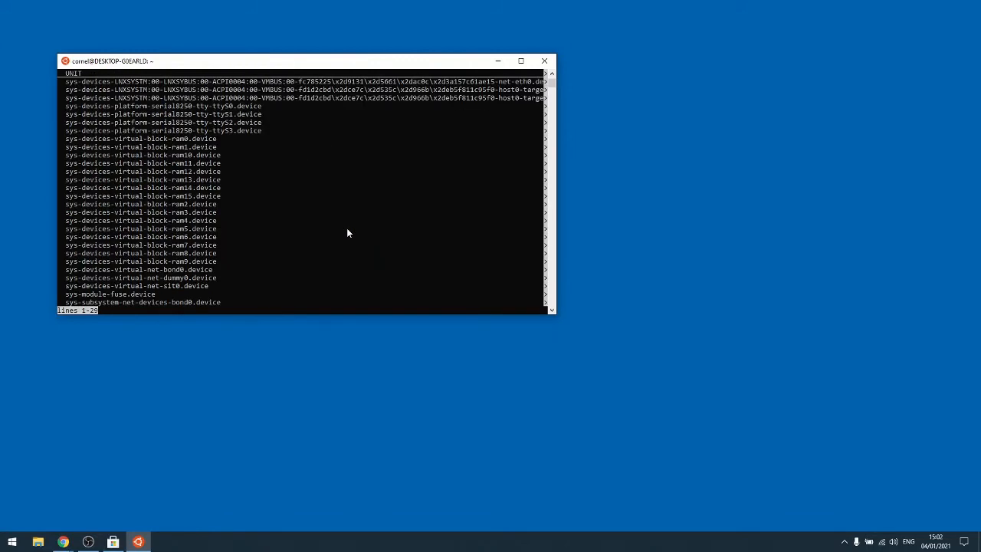
{"action": "key", "text": "ctrl+x"}
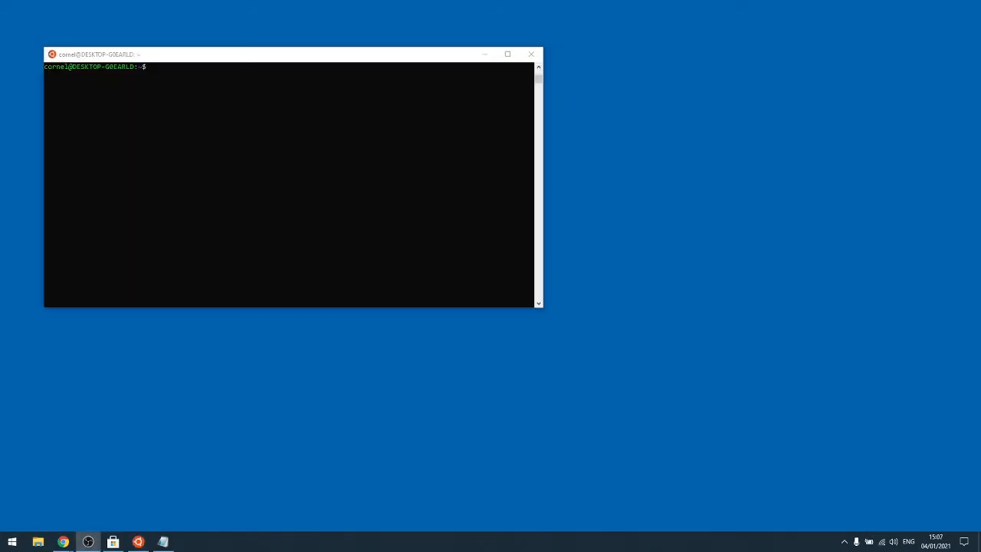
{"action": "mouse_move", "coordinate": [214, 111]}
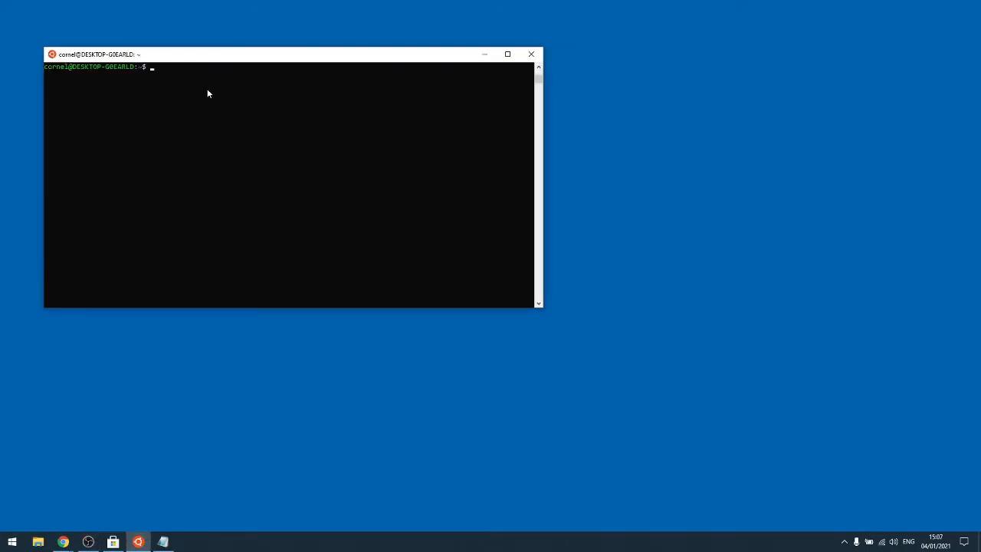
List installed snaps, browse the microk8s channels, and install microk8s with --classic.
{"action": "type", "text": "snap list"}
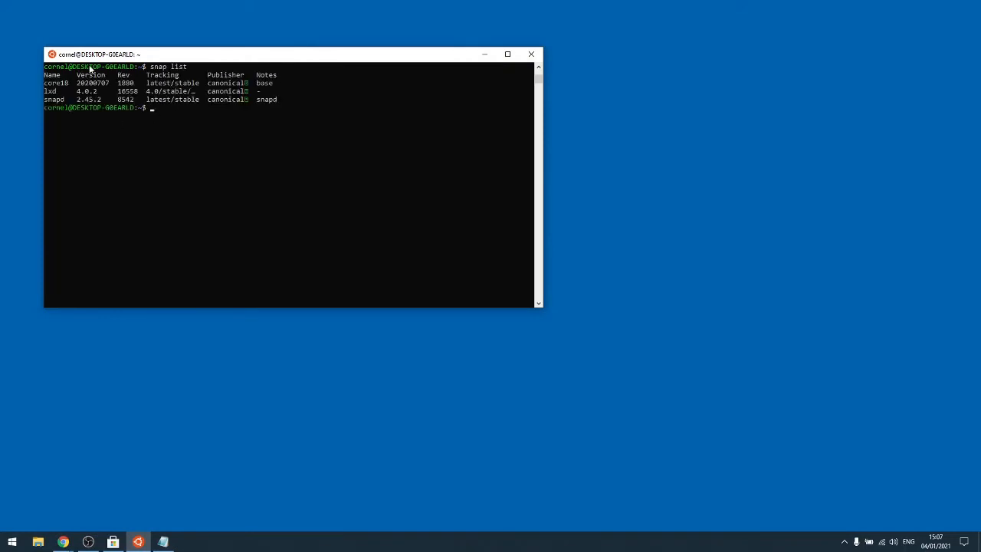
{"action": "mouse_move", "coordinate": [190, 131]}
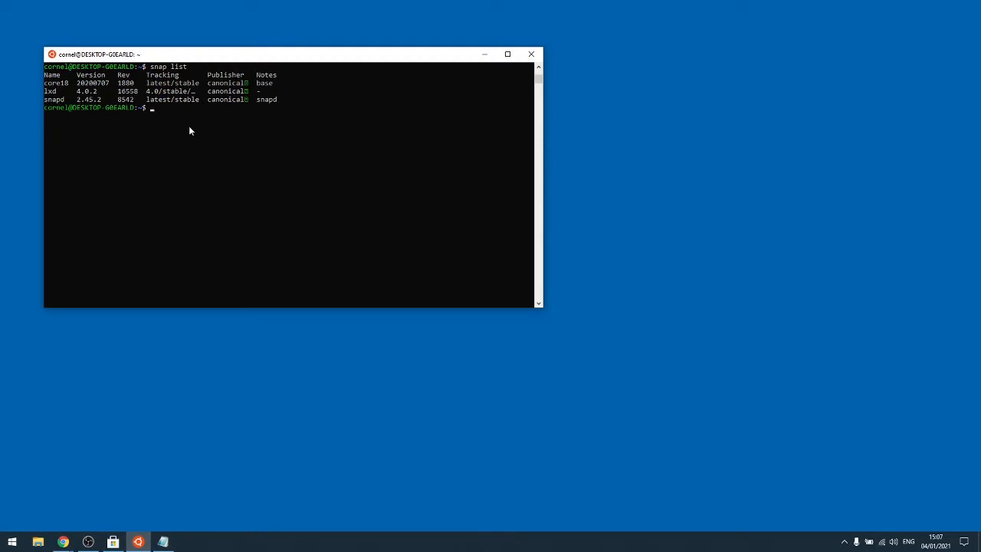
{"action": "type", "text": "snap info microk"}
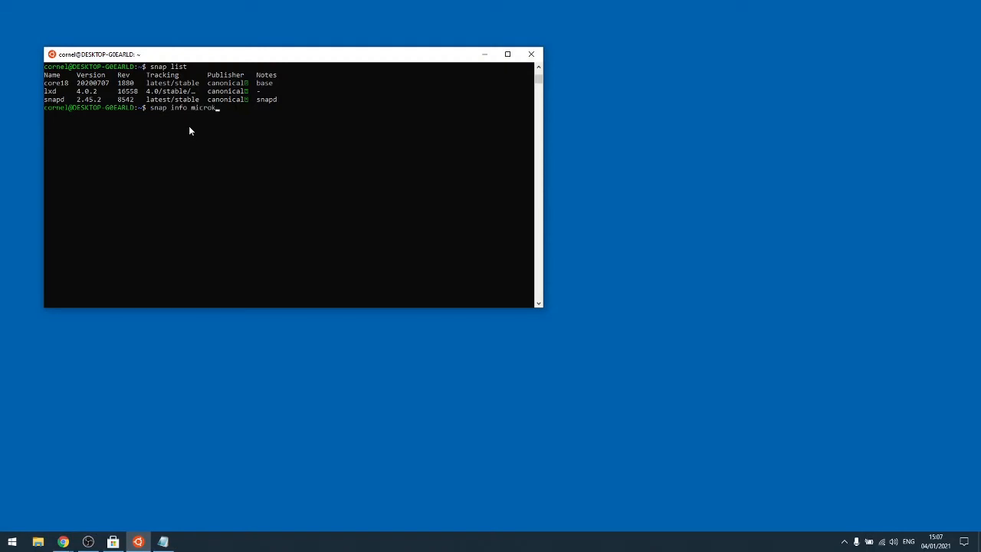
{"action": "type", "text": "8s"}
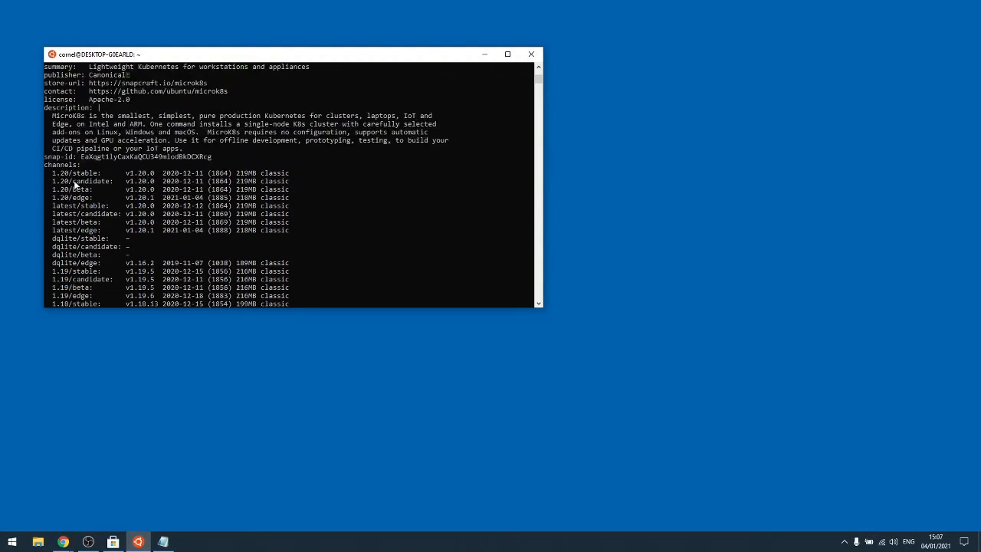
{"action": "scroll", "scroll_direction": "down", "scroll_amount": 3}
{"action": "type", "text": "sudo snap install micro"}
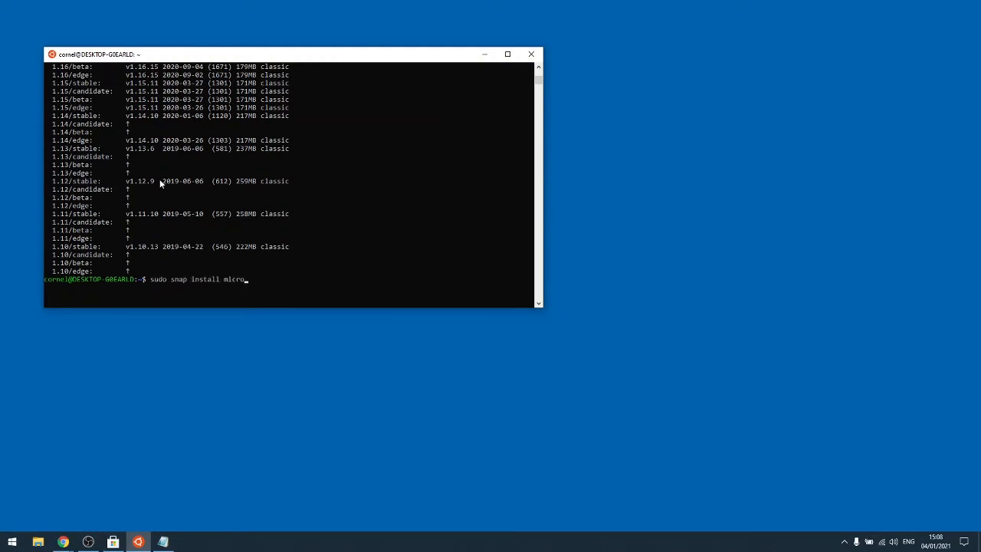
{"action": "type", "text": "k8"}
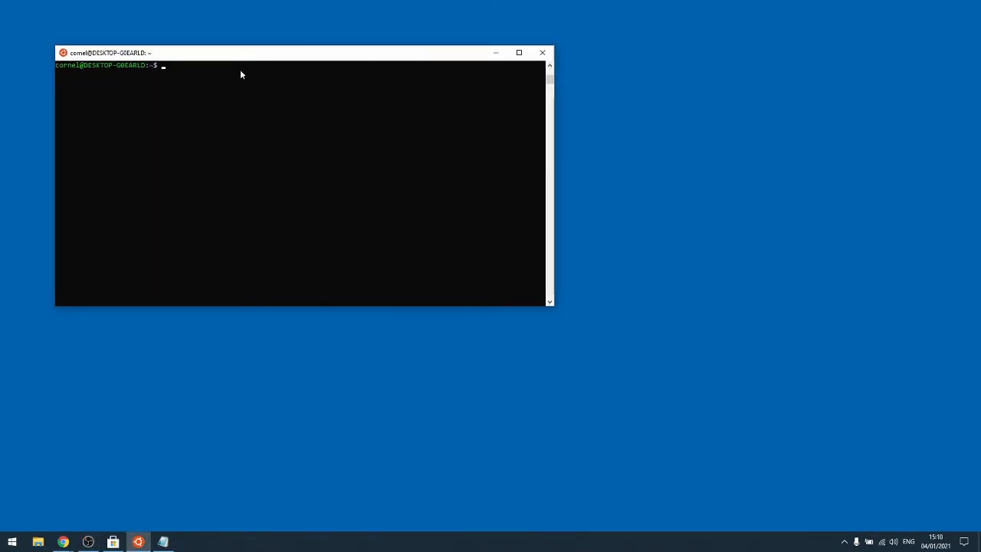
List snaps and run microk8s status, which reports insufficient permissions.
{"action": "type", "text": "snap list"}
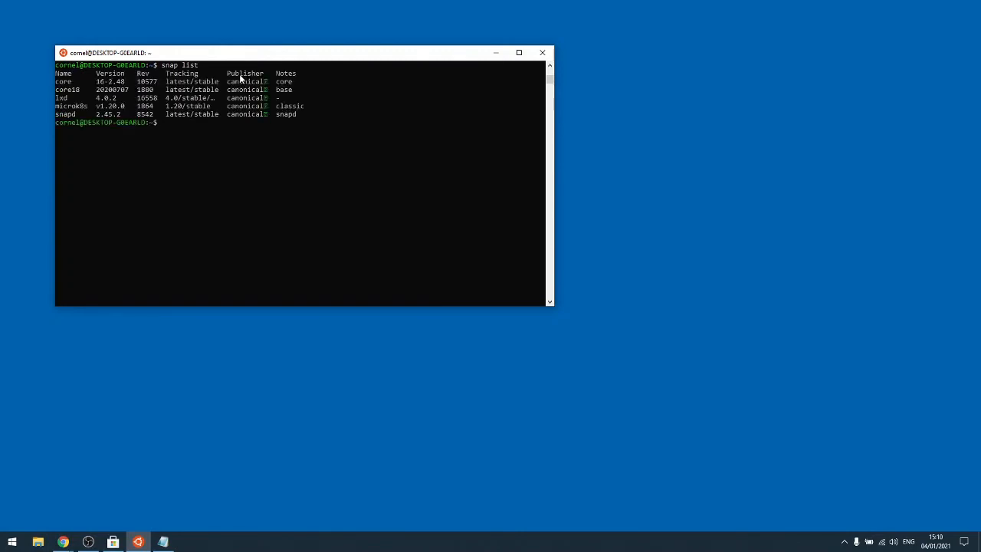
{"action": "mouse_move", "coordinate": [81, 106]}
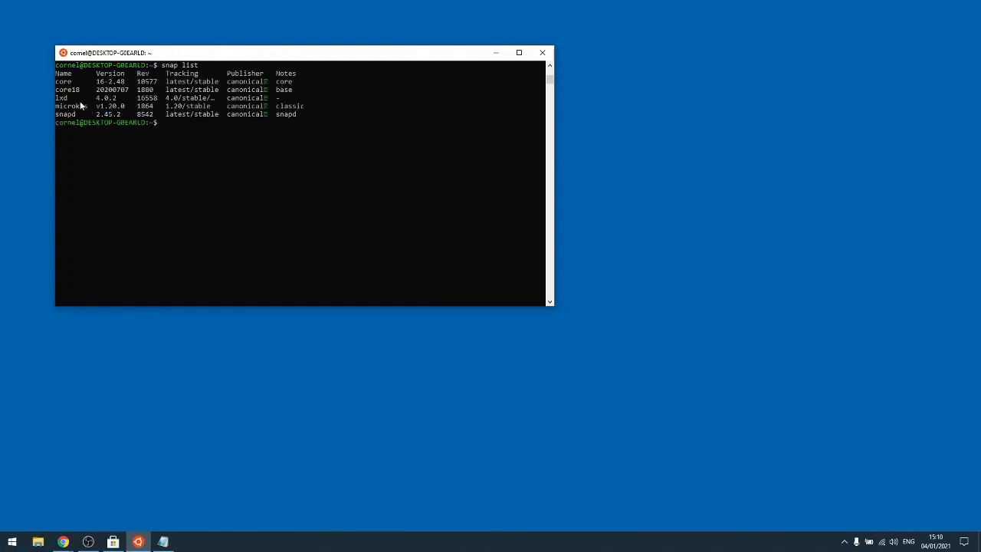
{"action": "mouse_move", "coordinate": [121, 112]}
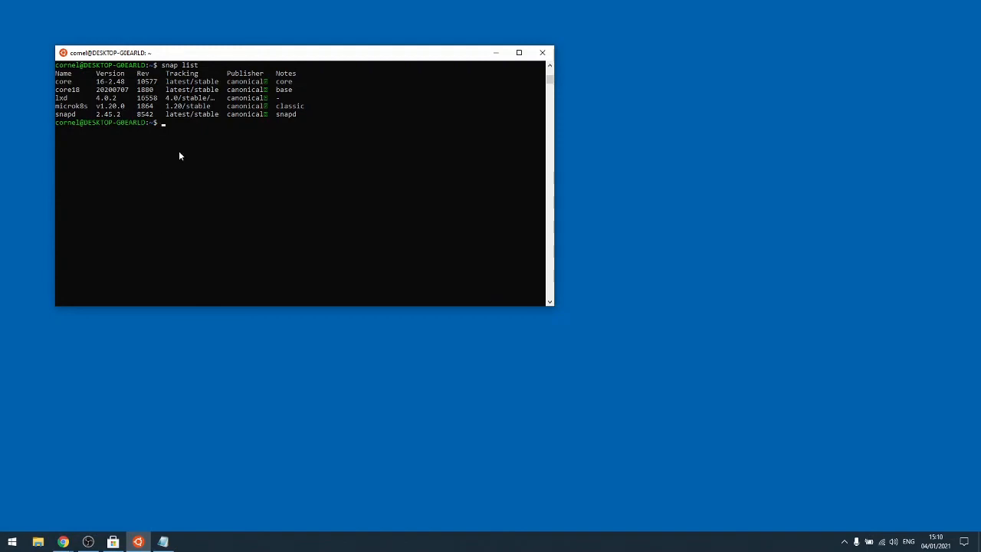
{"action": "type", "text": "microk8"}
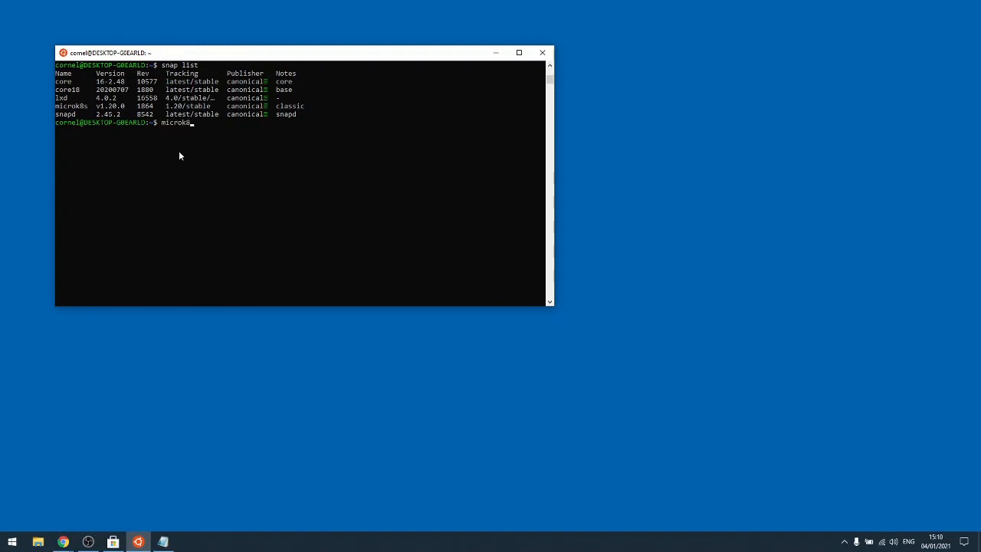
{"action": "type", "text": "status"}
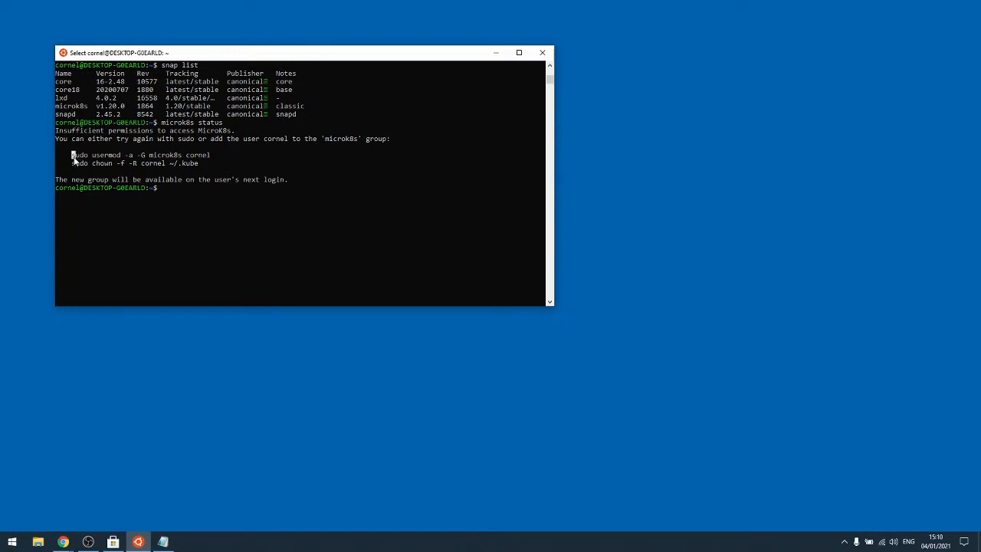
Add user cornel to the microk8s group with usermod, then exit the terminal.
{"action": "left_click_drag", "start_coordinate": [72, 154], "coordinate": [211, 155]}
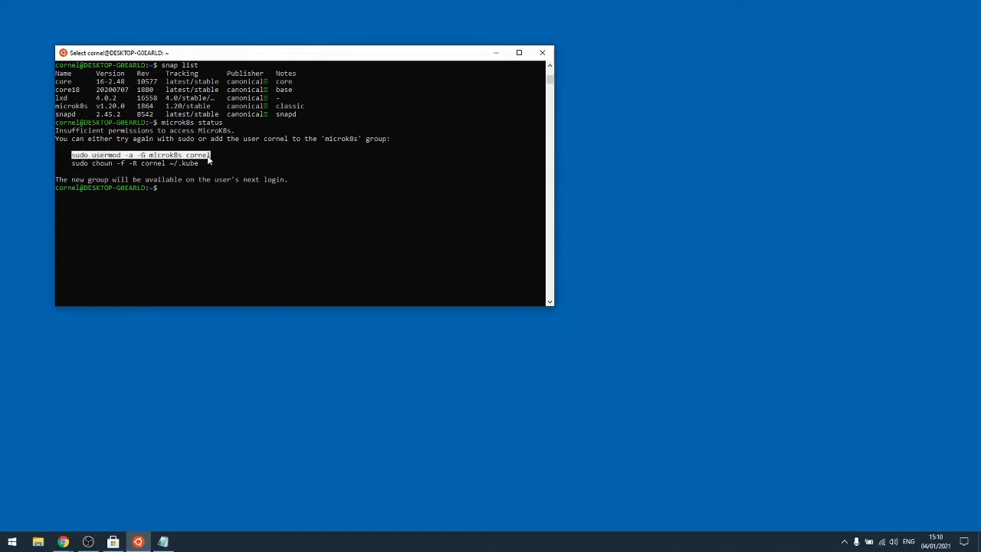
{"action": "type", "text": "sudo usermod -a -G microk8s cornel"}
{"action": "type", "text": "sudo chown -f -R cornel ~/.kube"}
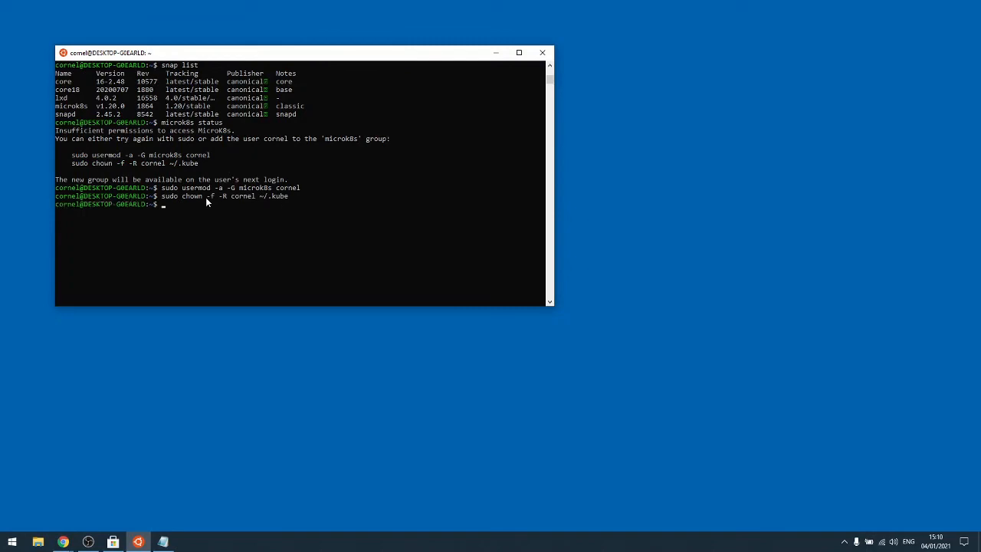
{"action": "type", "text": "sudo usermod -a -G microk8s cornel"}
{"action": "type", "text": "microk8s status"}
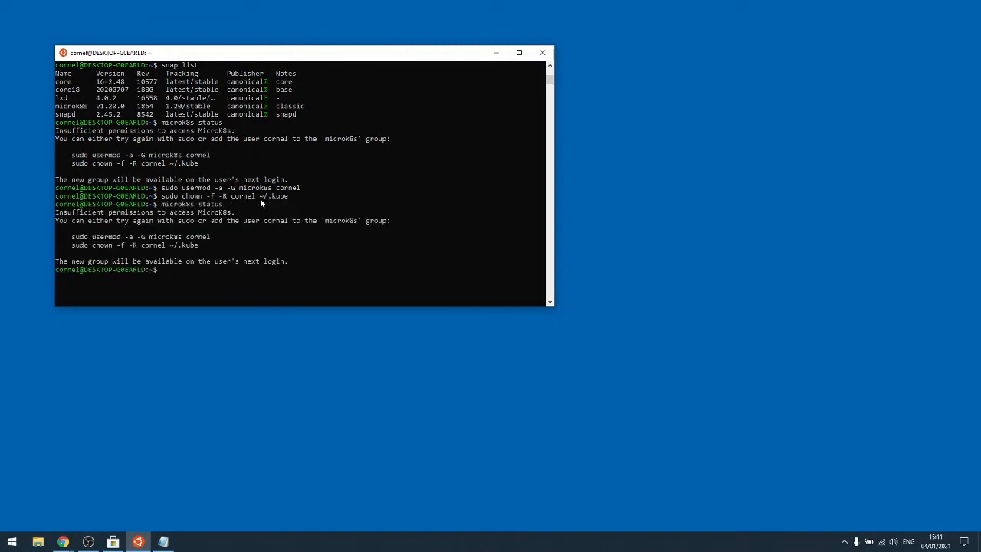
{"action": "type", "text": "exi"}
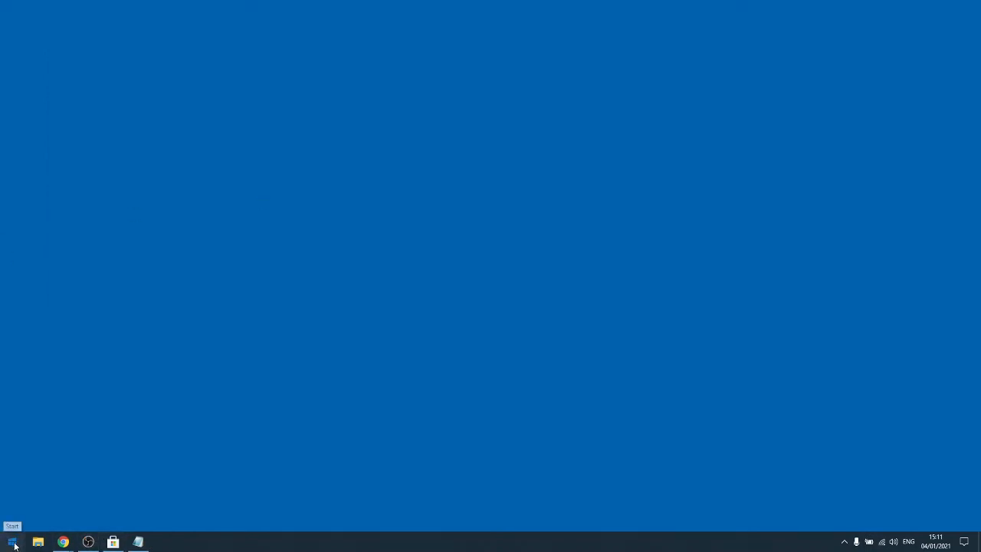
Reopen Ubuntu 20.04 LTS and run microk8s status, showing ha-cluster enabled and other addons disabled.
{"action": "left_click", "coordinate": [11, 542]}
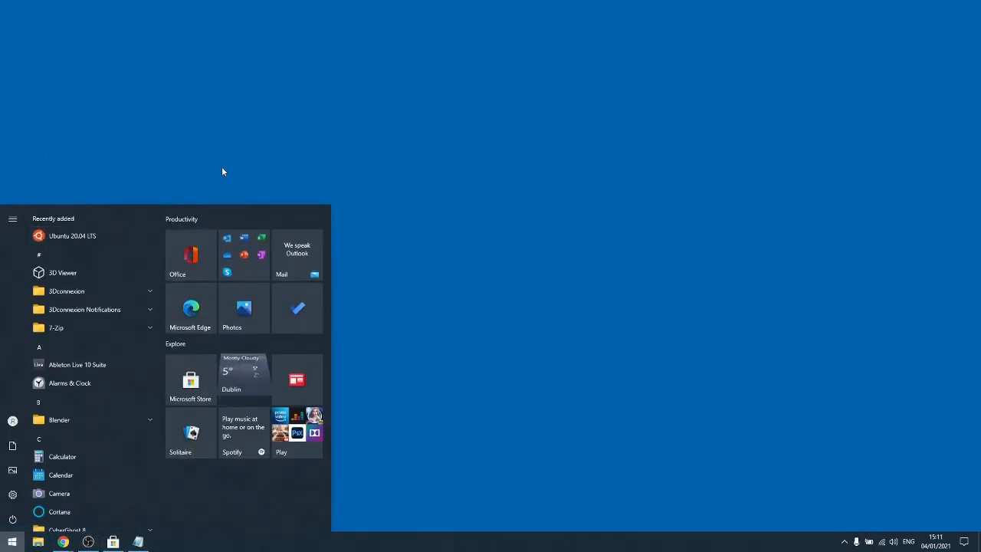
{"action": "left_click", "coordinate": [73, 235]}
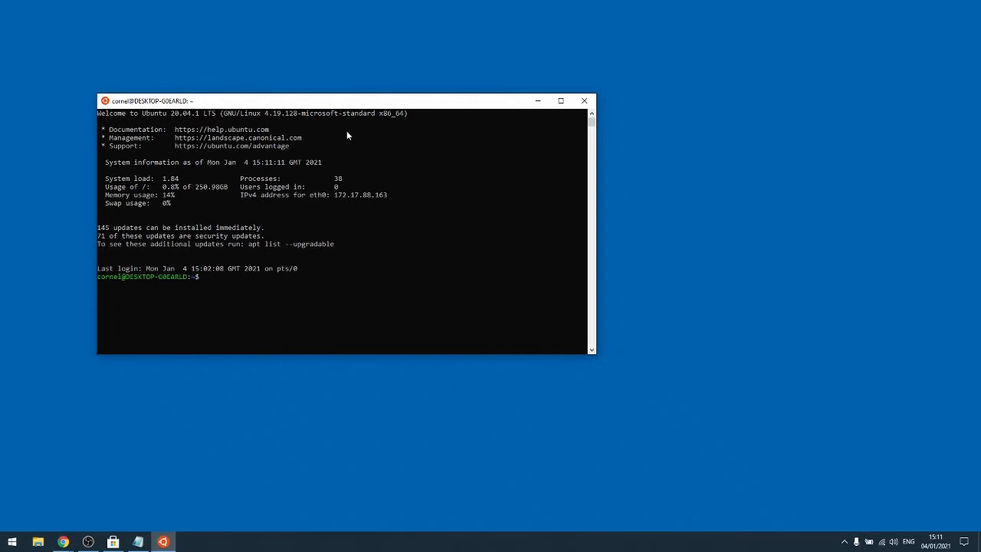
{"action": "type", "text": "microk8s status"}
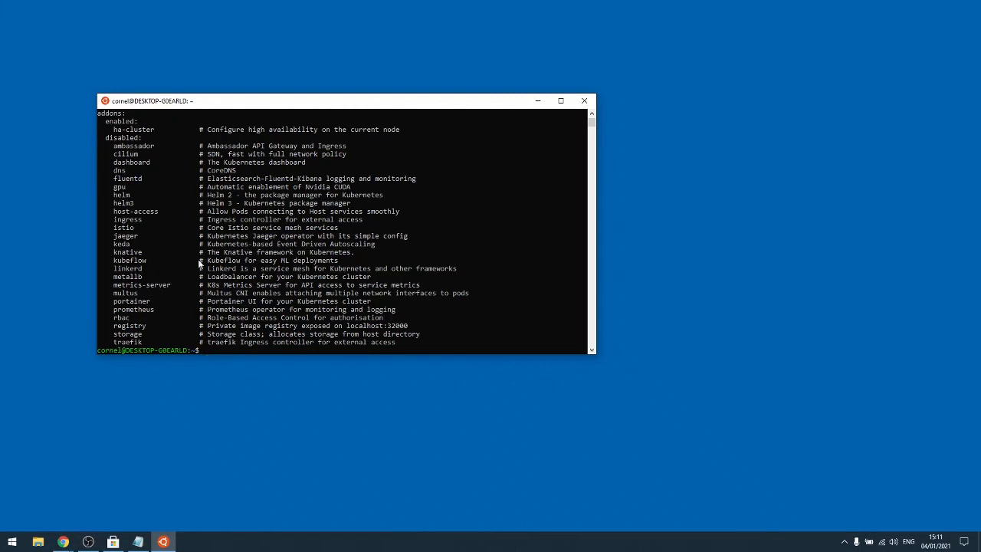
{"action": "mouse_move", "coordinate": [425, 257]}
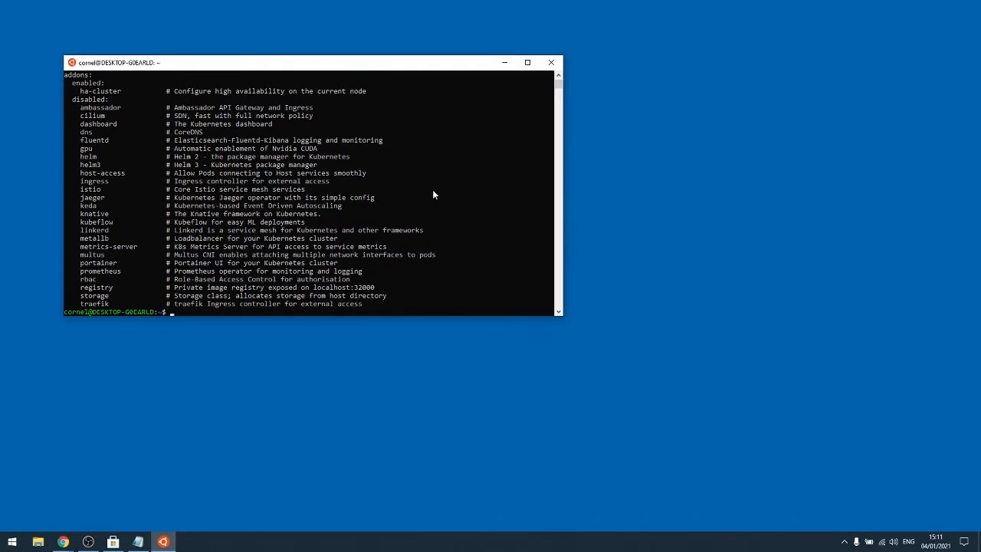
{"action": "mouse_move", "coordinate": [2, 214]}
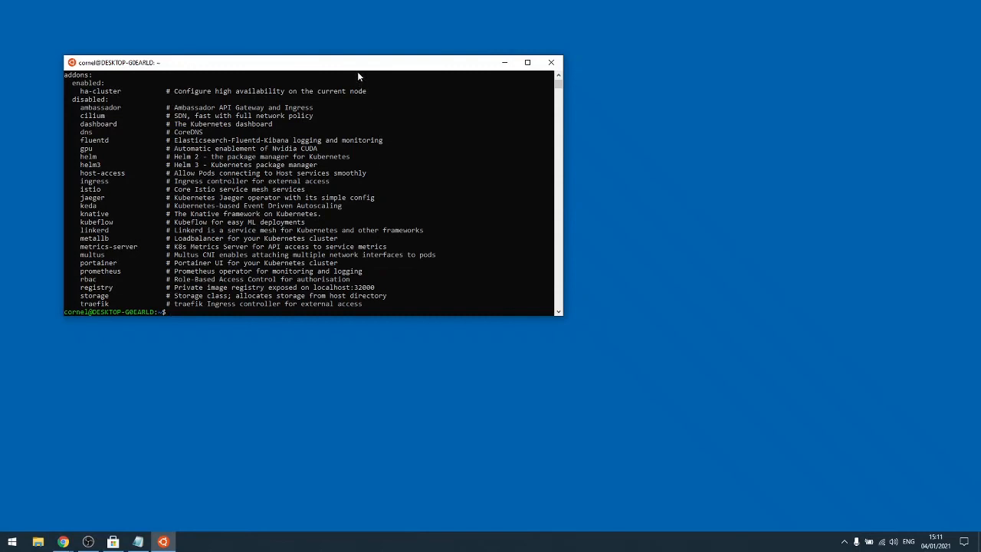
{"action": "mouse_move", "coordinate": [223, 121]}
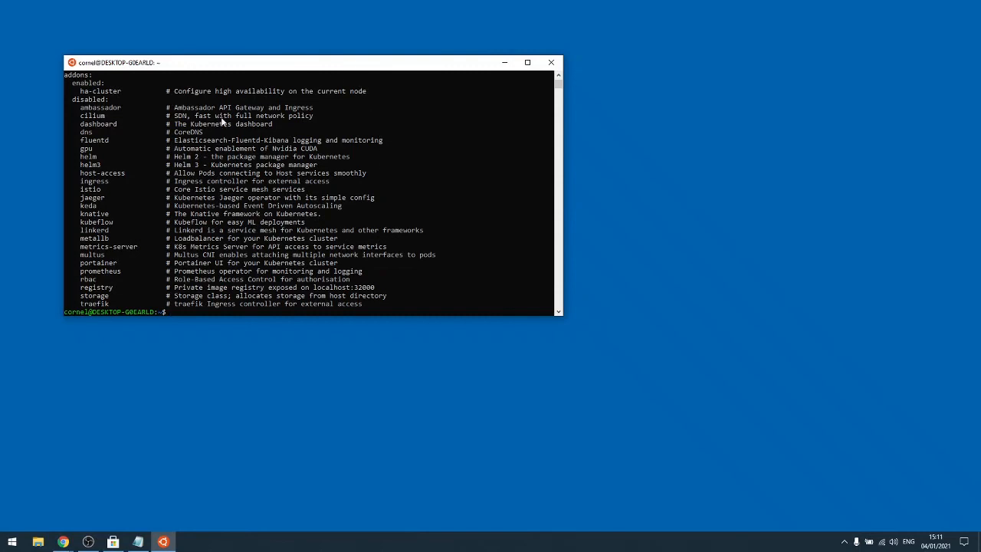
{"action": "mouse_move", "coordinate": [296, 178]}
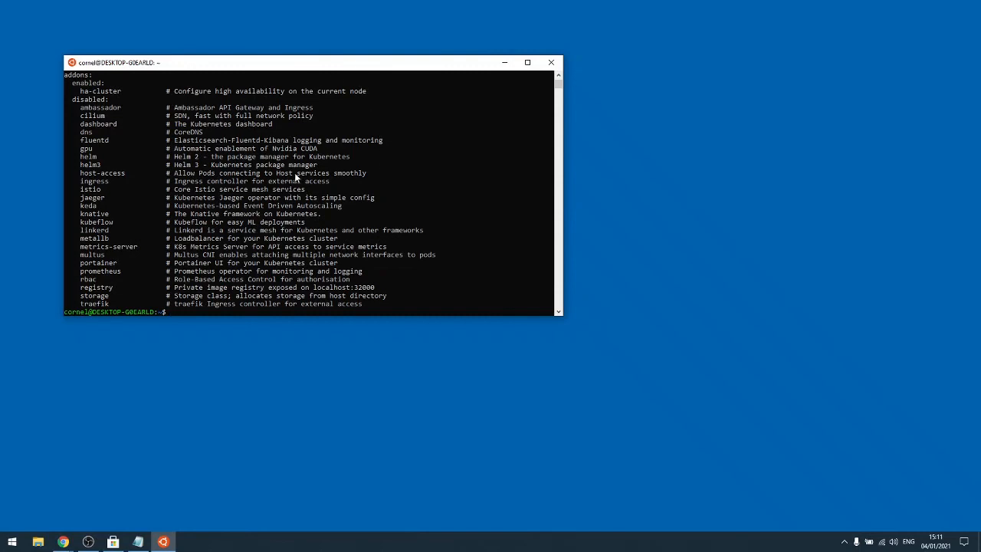
{"action": "mouse_move", "coordinate": [322, 198]}
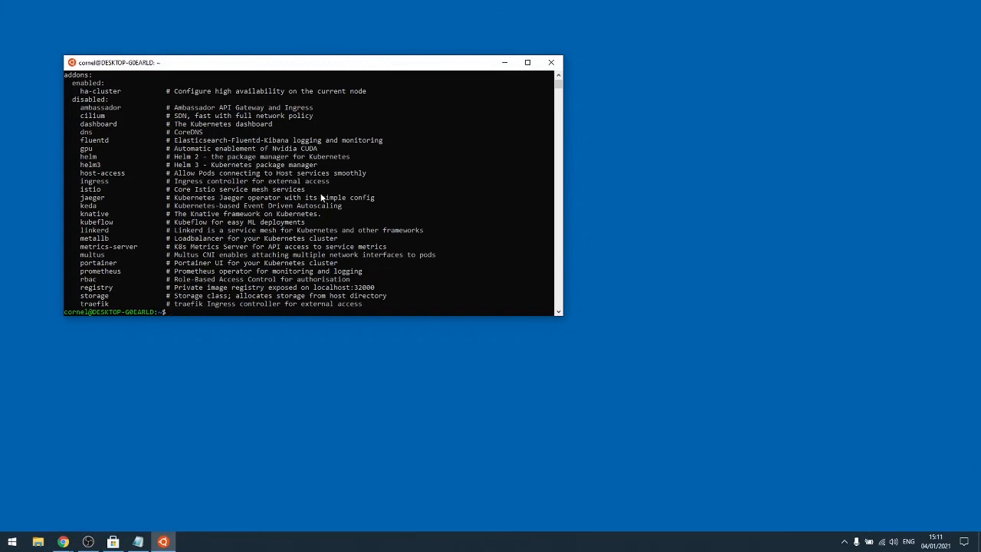